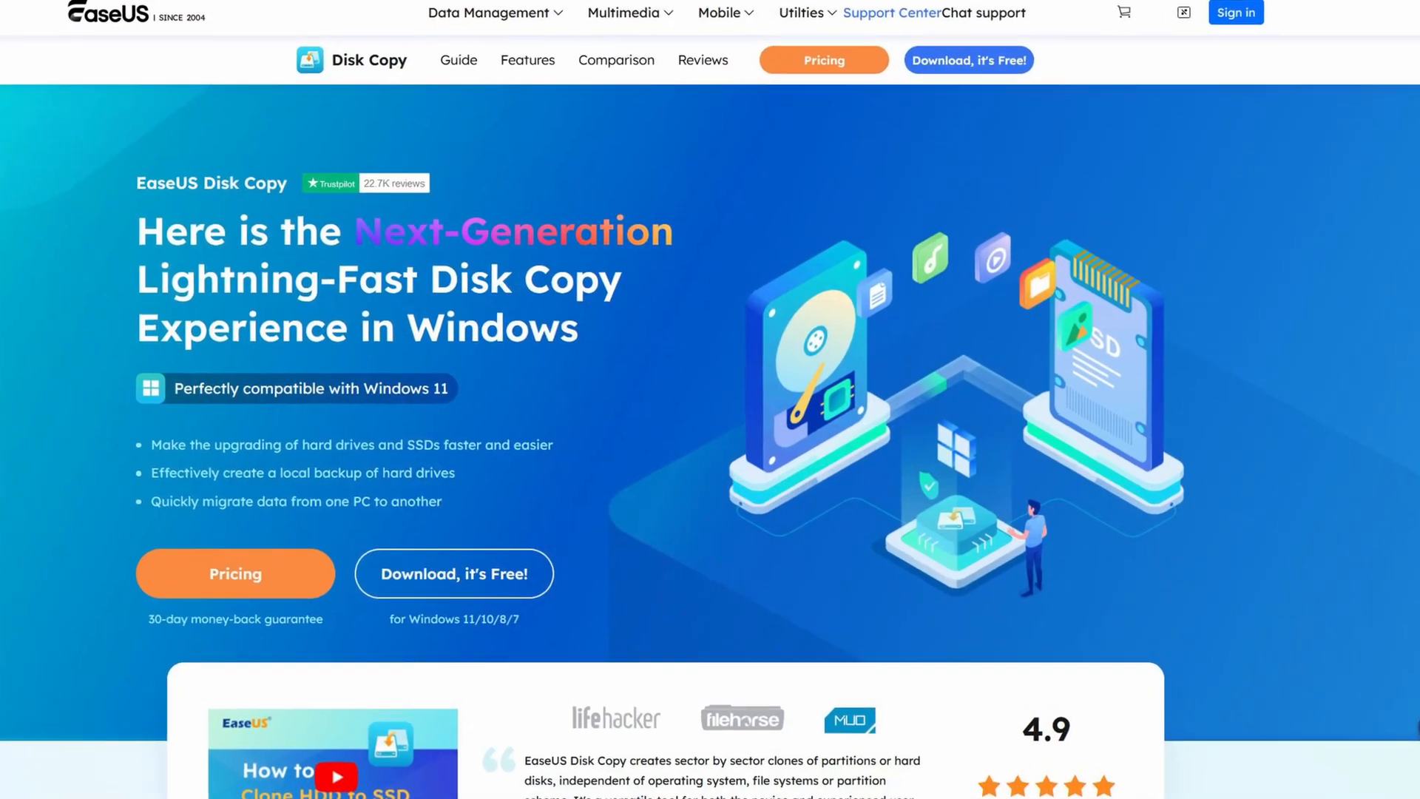
- Choose Disk 1 as the source disk and Disk 0 as the destination
{"action": "scroll", "scroll_direction": "down", "scroll_amount": 3}
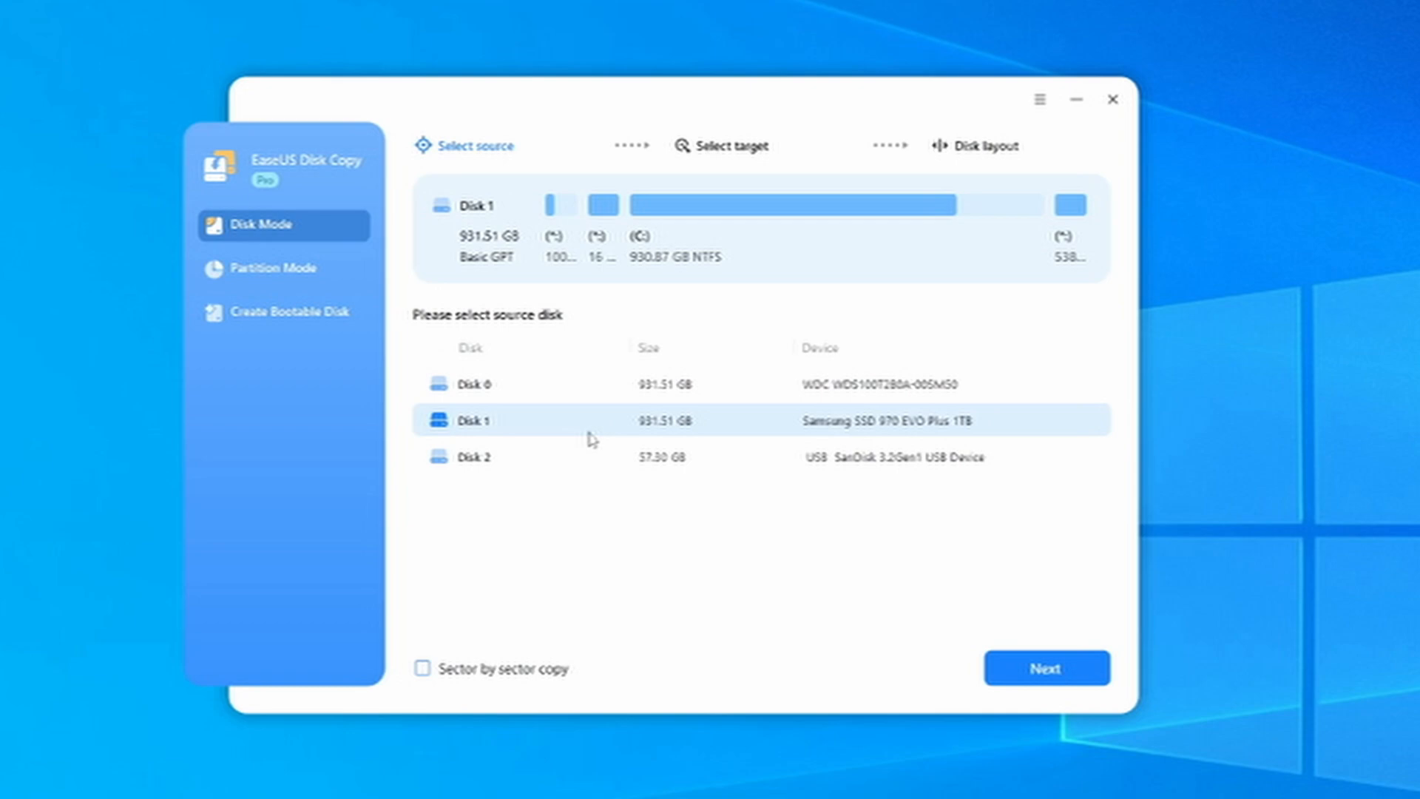
{"action": "mouse_move", "coordinate": [467, 179]}
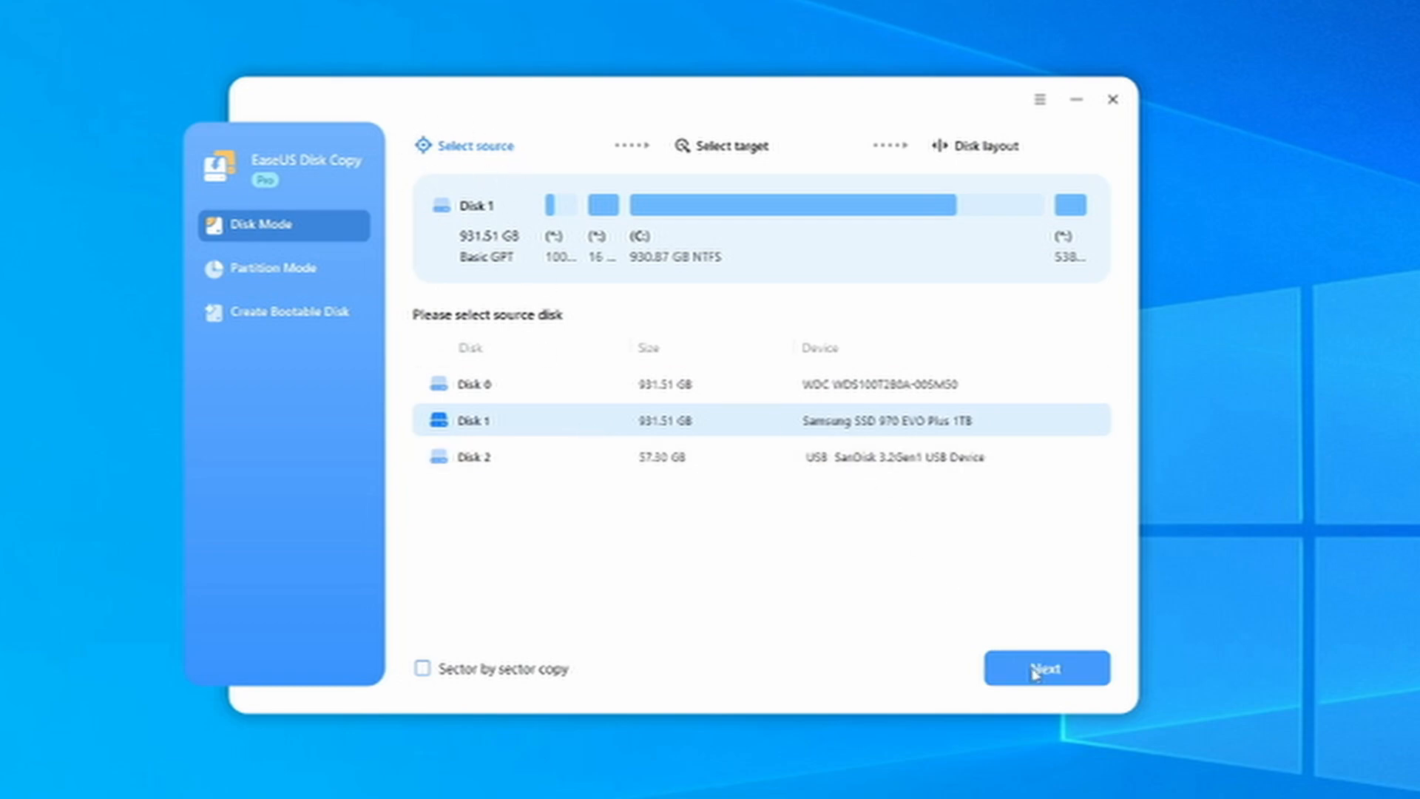
{"action": "left_click", "coordinate": [1046, 669]}
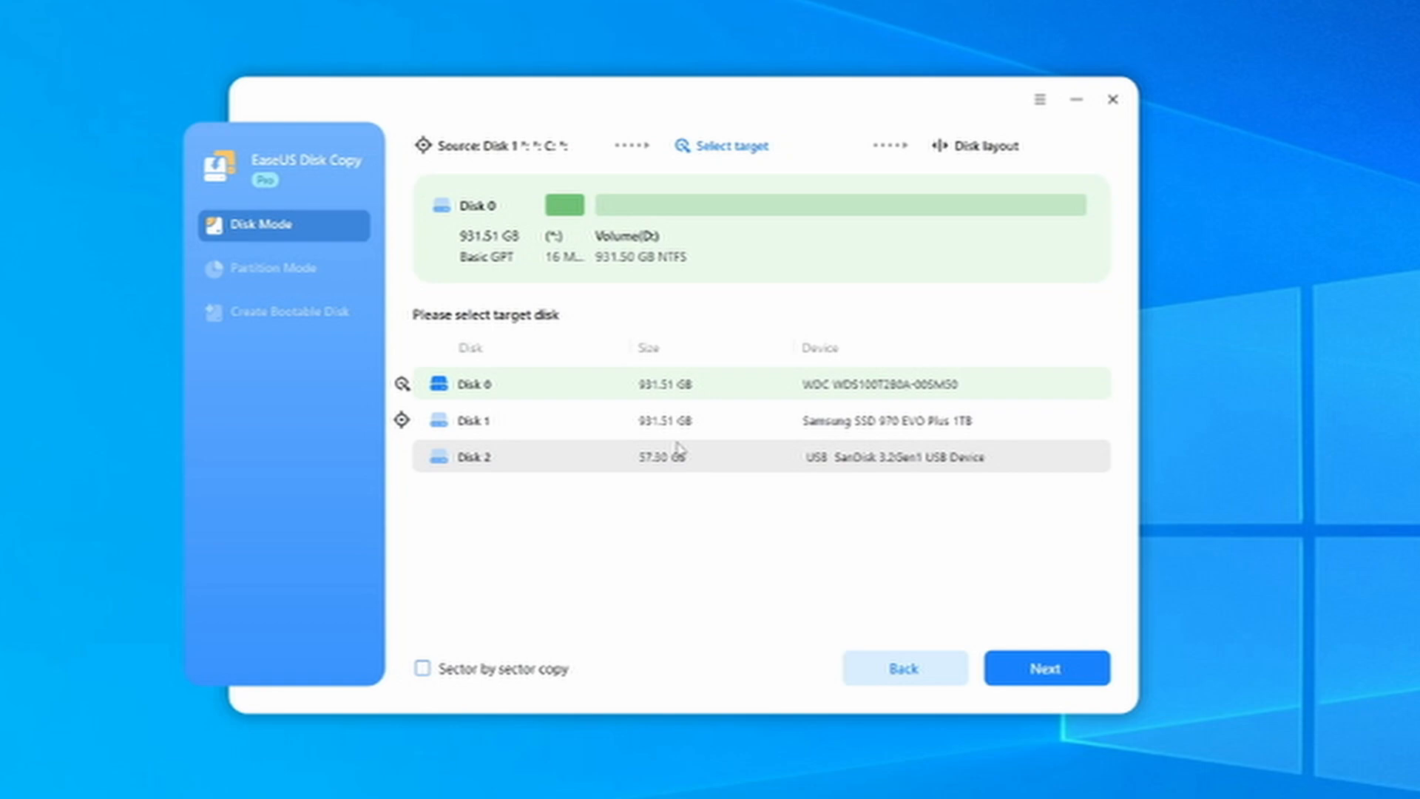
{"action": "mouse_move", "coordinate": [1016, 628]}
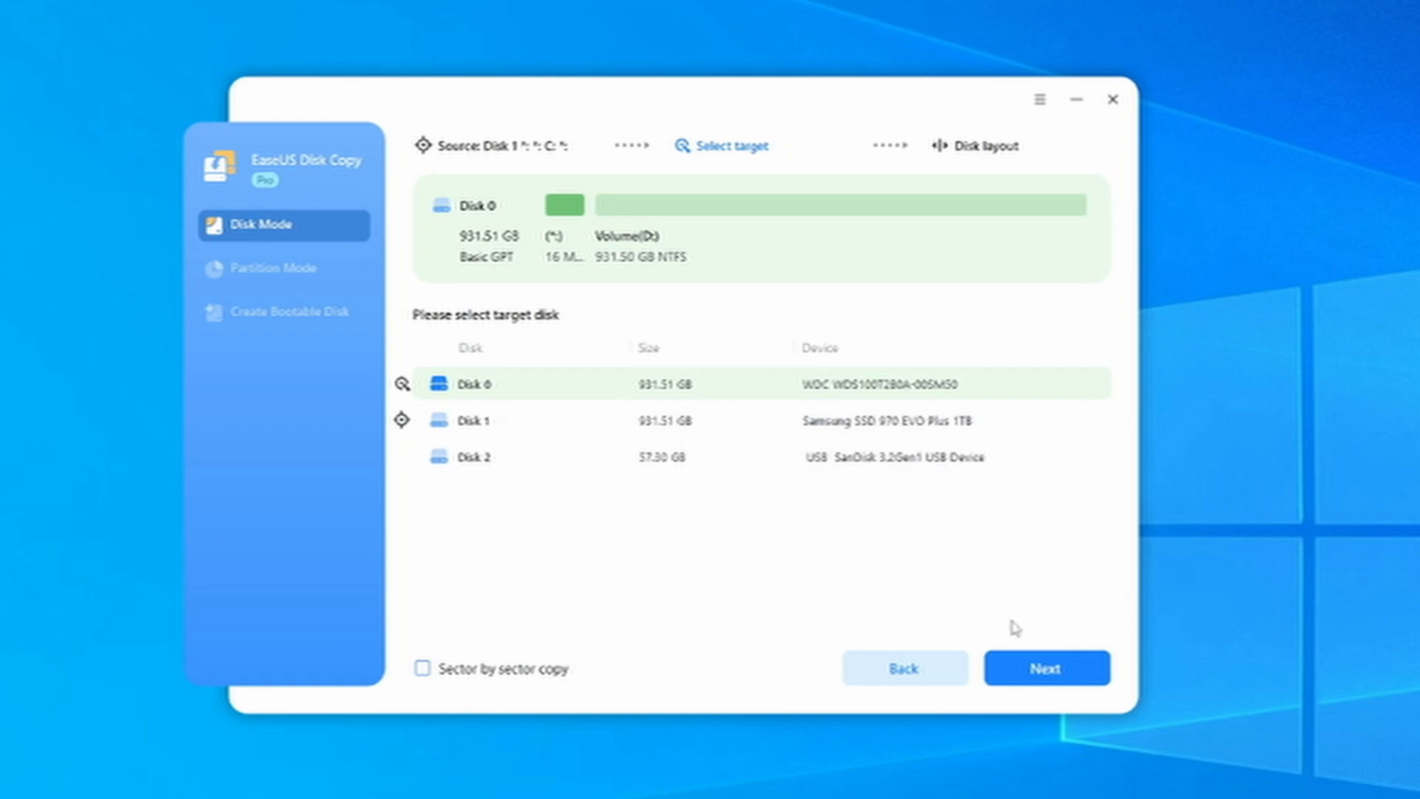
{"action": "left_click", "coordinate": [1045, 669]}
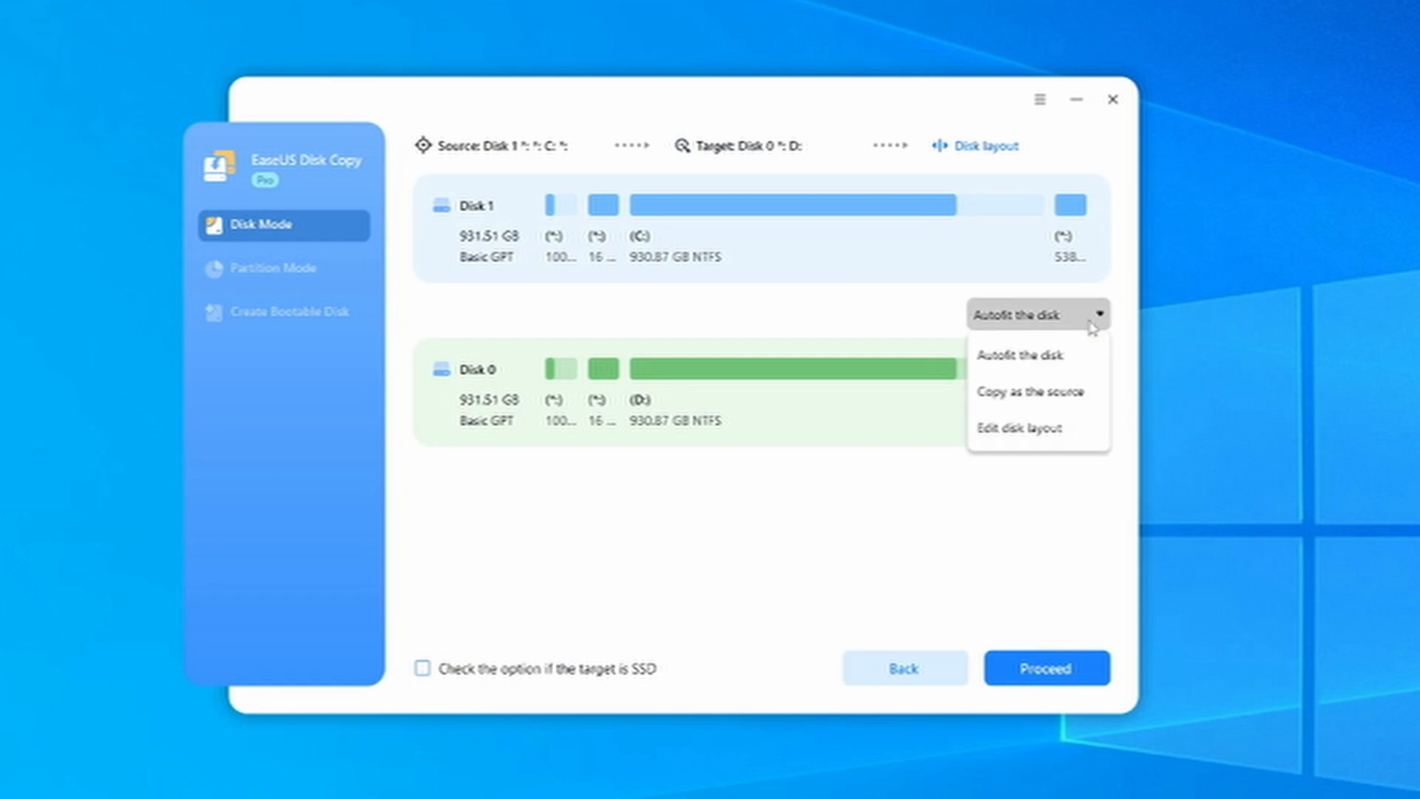
{"action": "mouse_move", "coordinate": [1092, 323]}
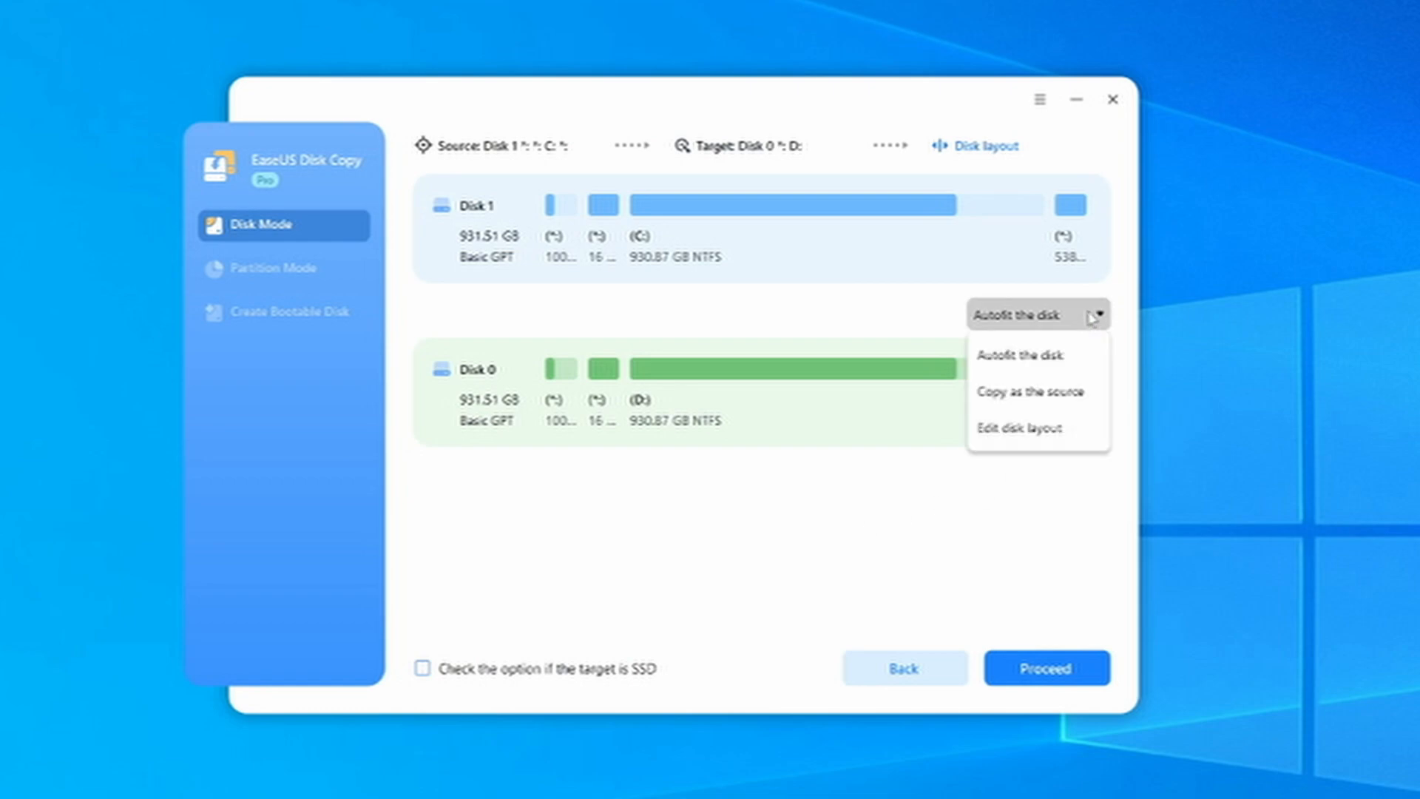
{"action": "mouse_move", "coordinate": [1031, 391]}
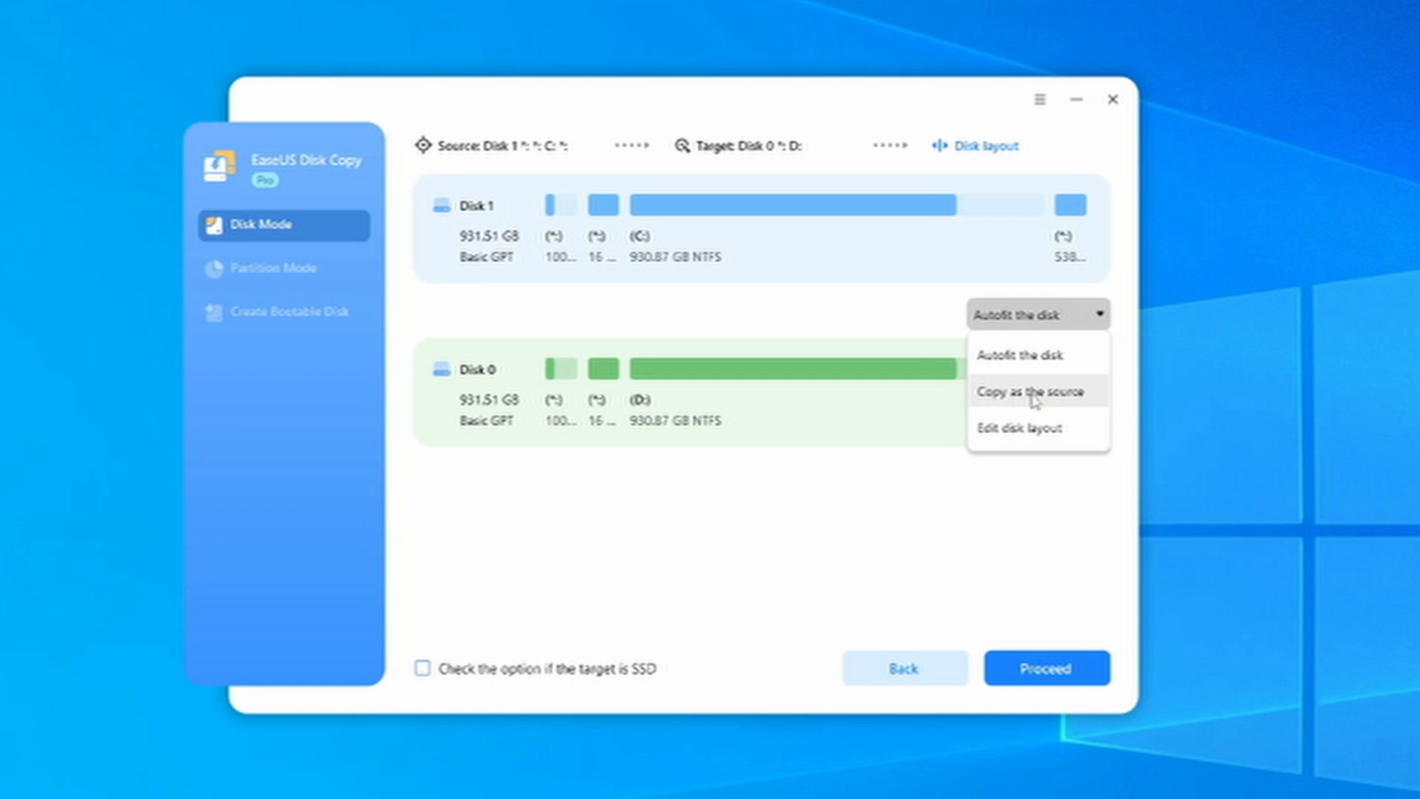
- Keep the Autofit the disk layout after checking Edit disk layout, and proceed with the clone
{"action": "left_click", "coordinate": [1019, 427]}
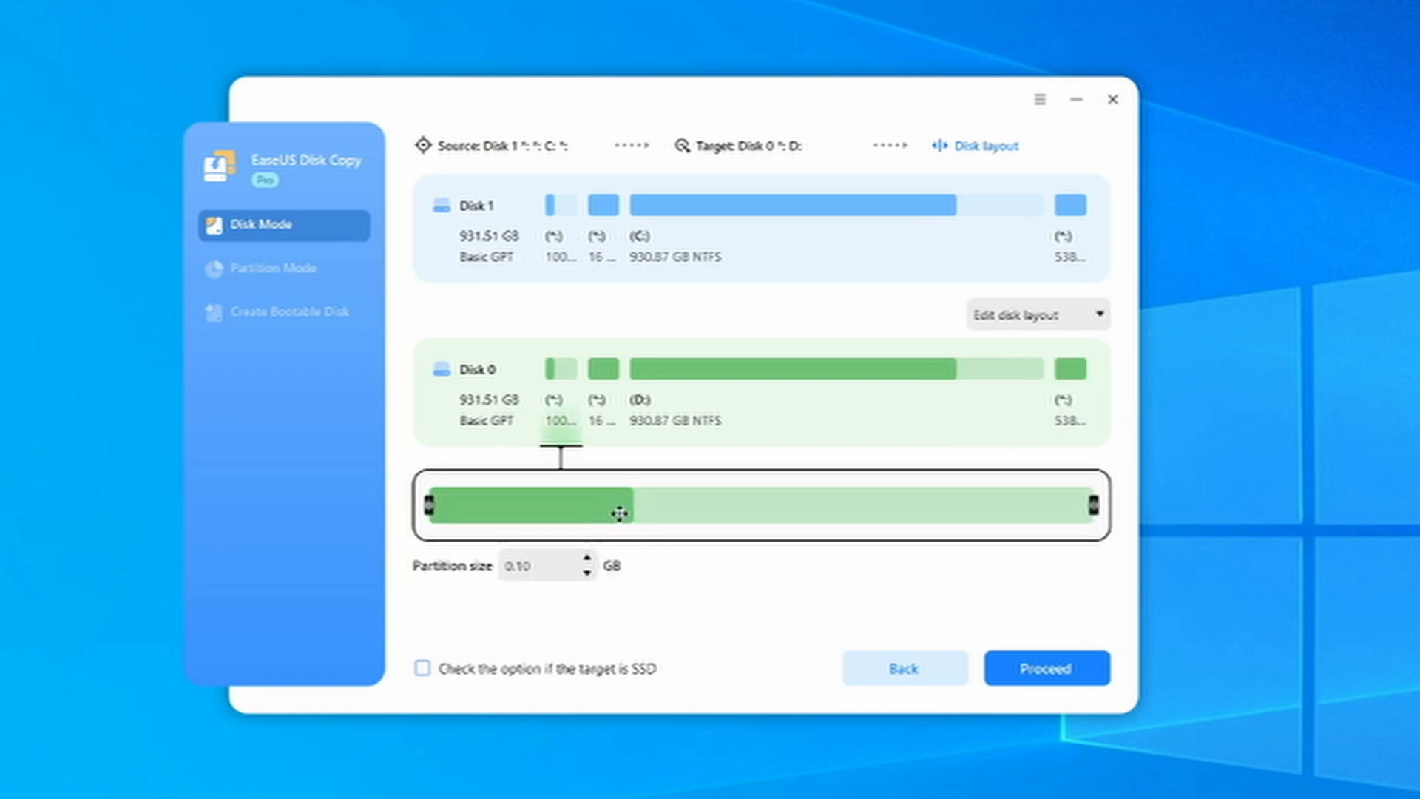
{"action": "mouse_move", "coordinate": [1074, 326]}
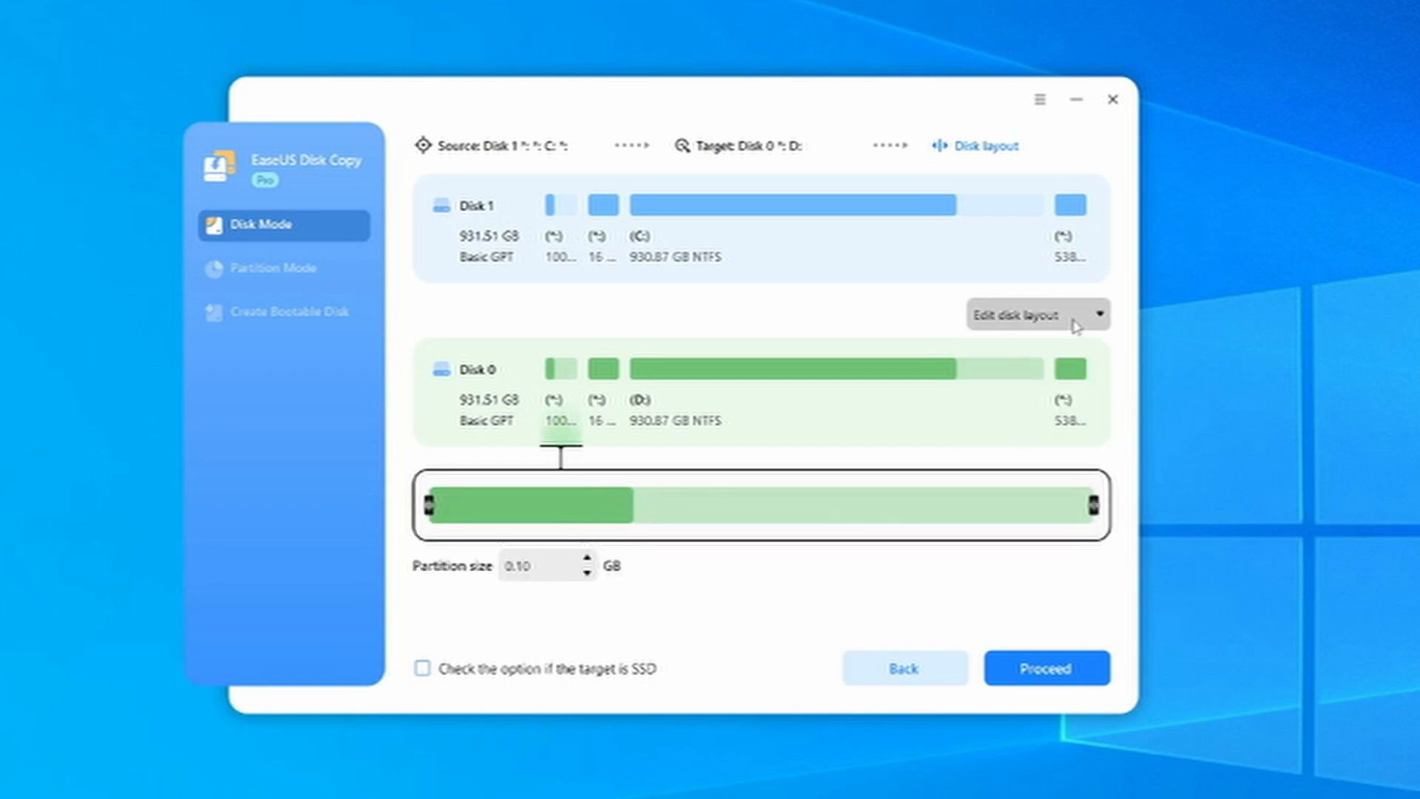
{"action": "left_click", "coordinate": [1037, 314]}
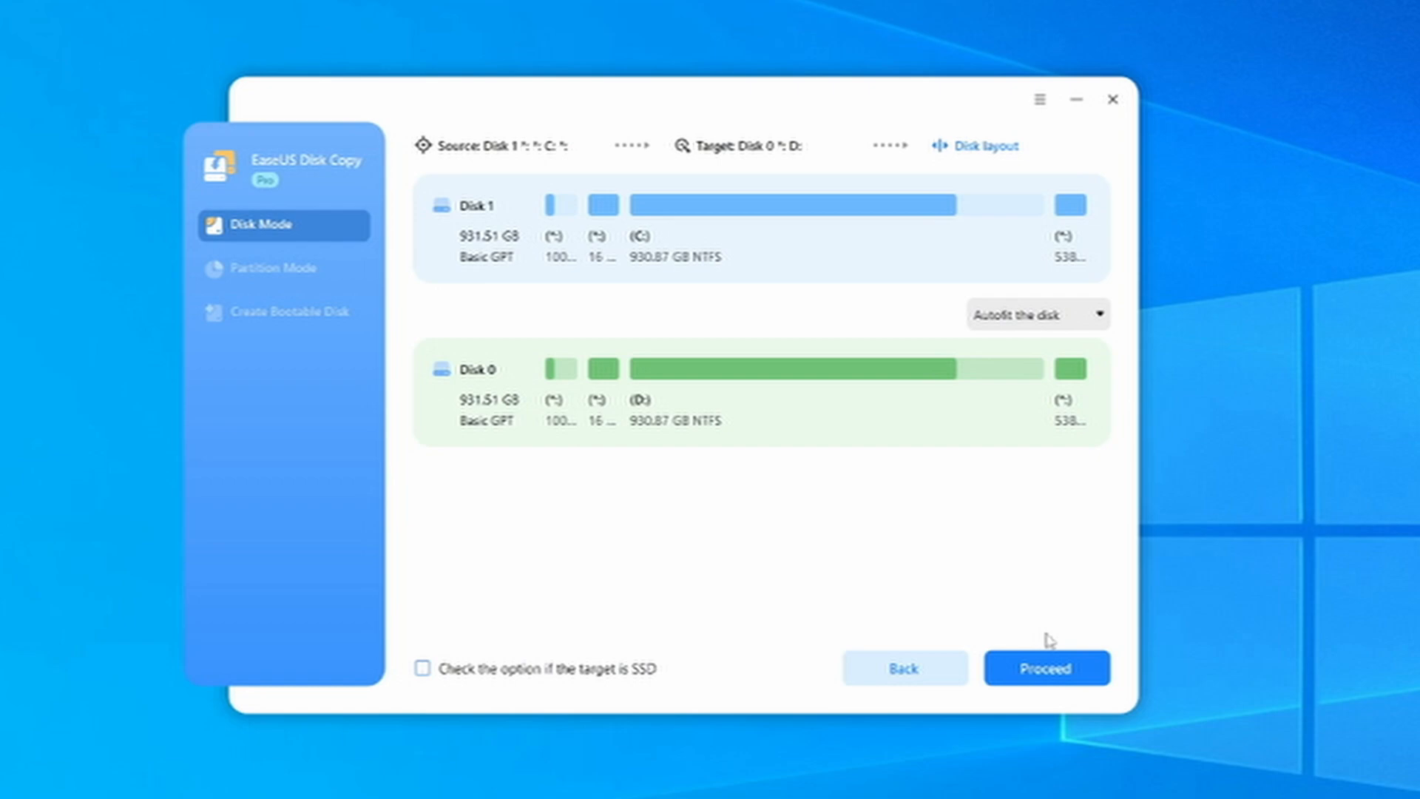
{"action": "left_click", "coordinate": [1045, 667]}
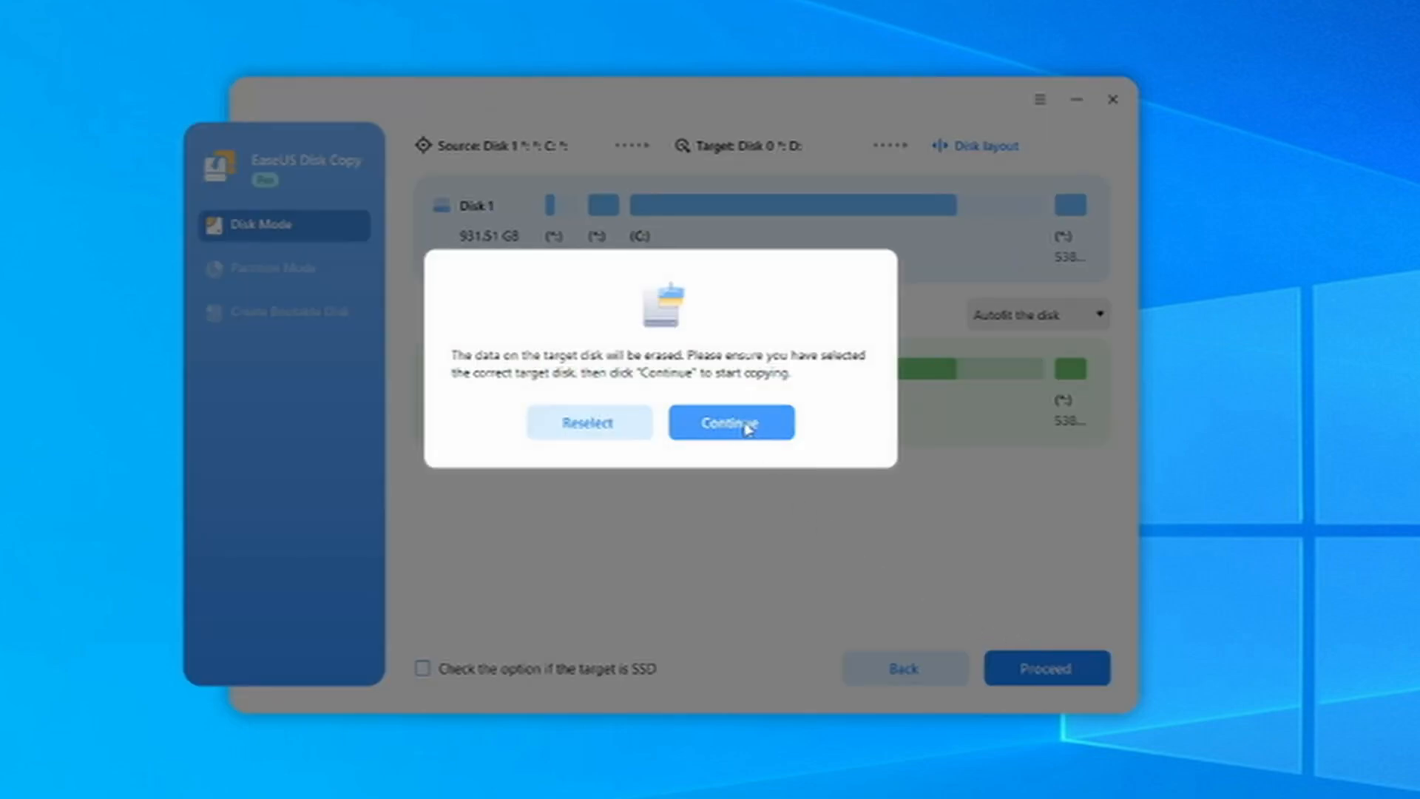
- Accept erasing Disk 0, let the copy run to completion and finish the job
{"action": "left_click", "coordinate": [730, 422]}
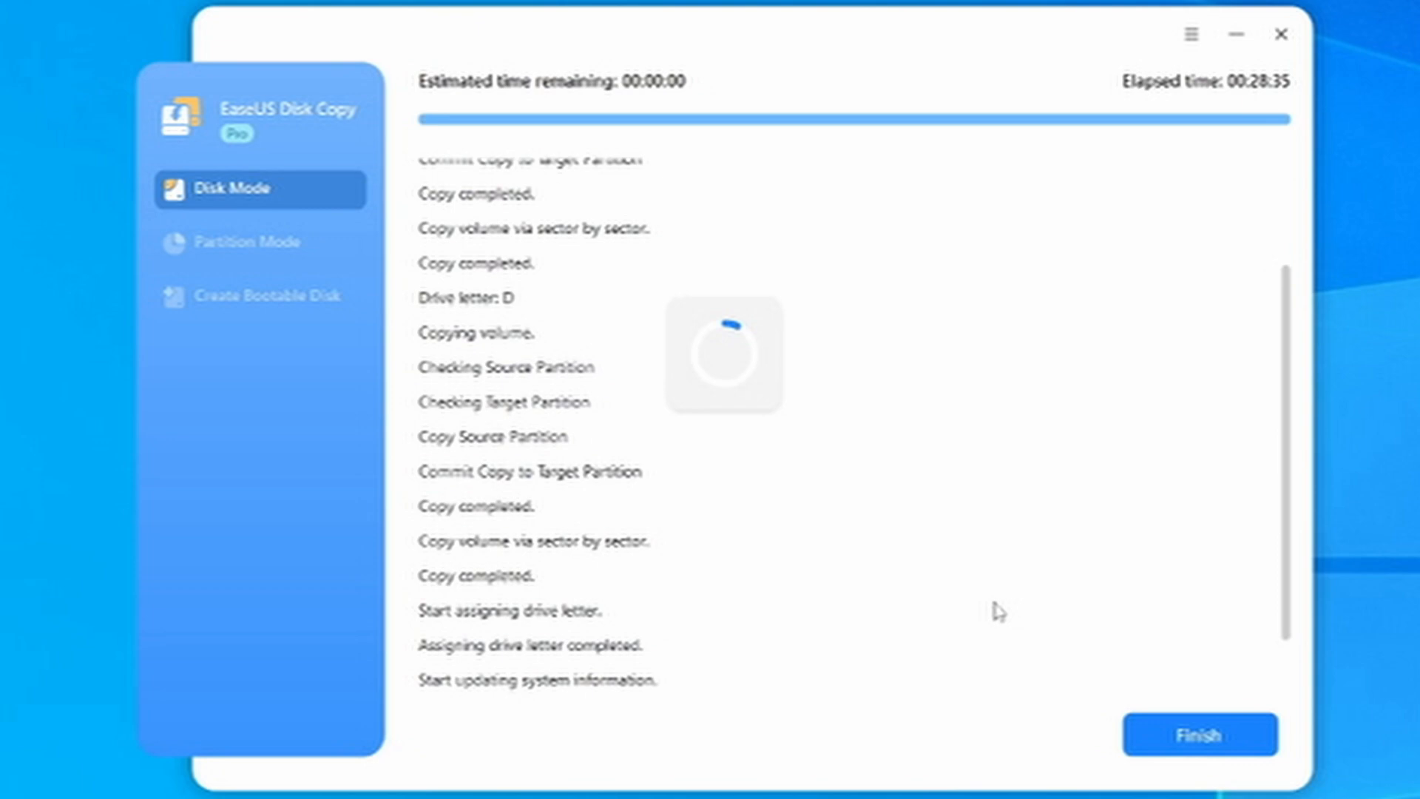
{"action": "mouse_move", "coordinate": [1006, 621]}
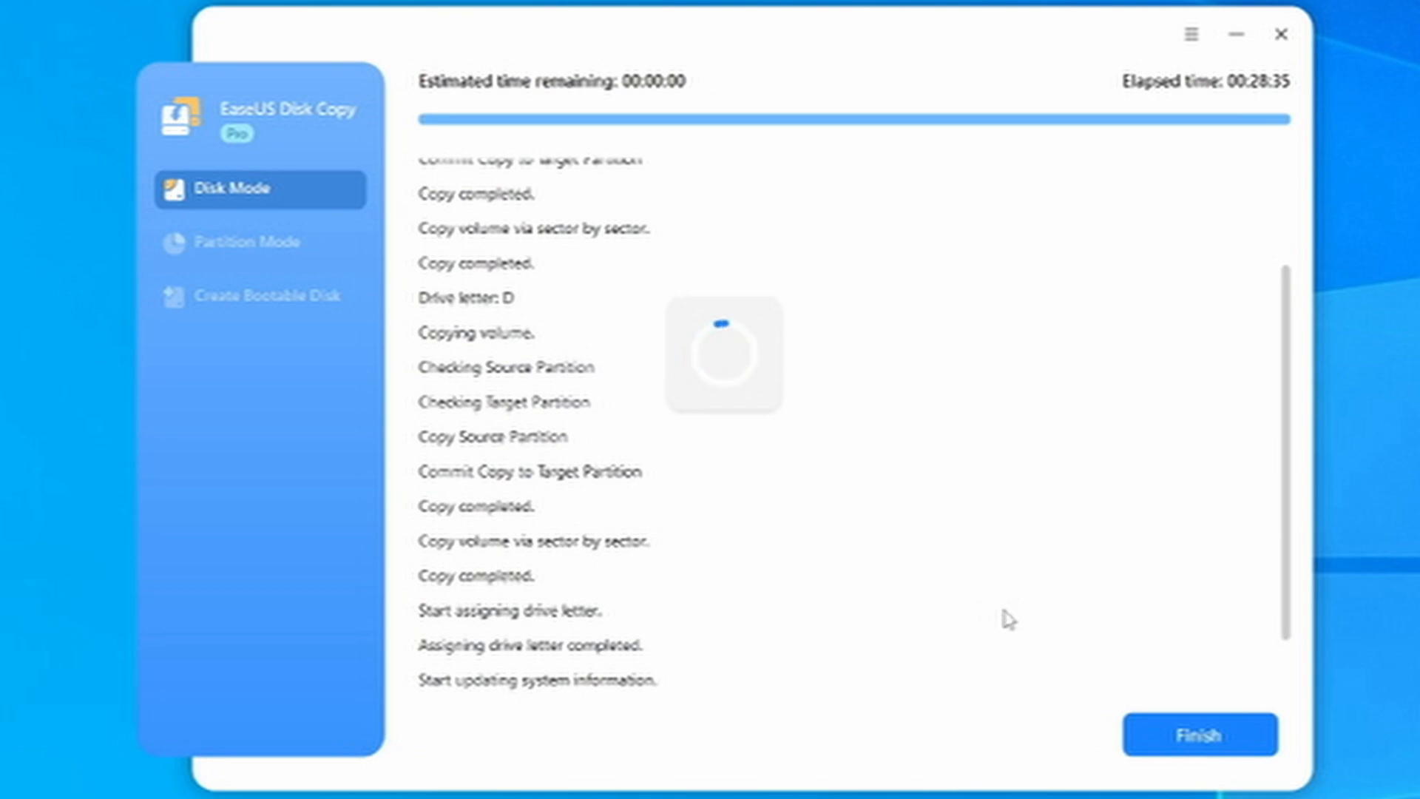
{"action": "left_click", "coordinate": [1198, 735]}
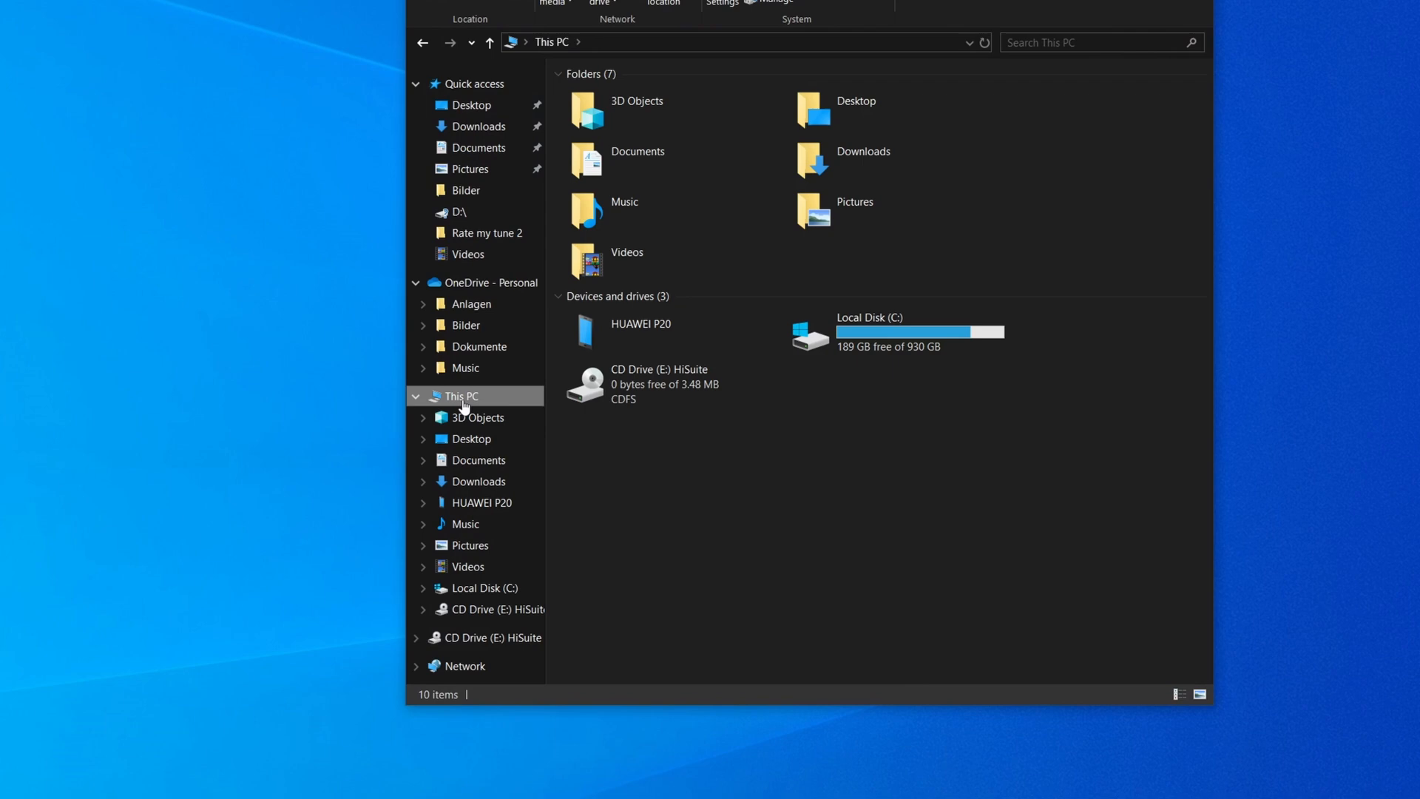
- Launch Computer Management via Manage on This PC
{"action": "right_click", "coordinate": [461, 395]}
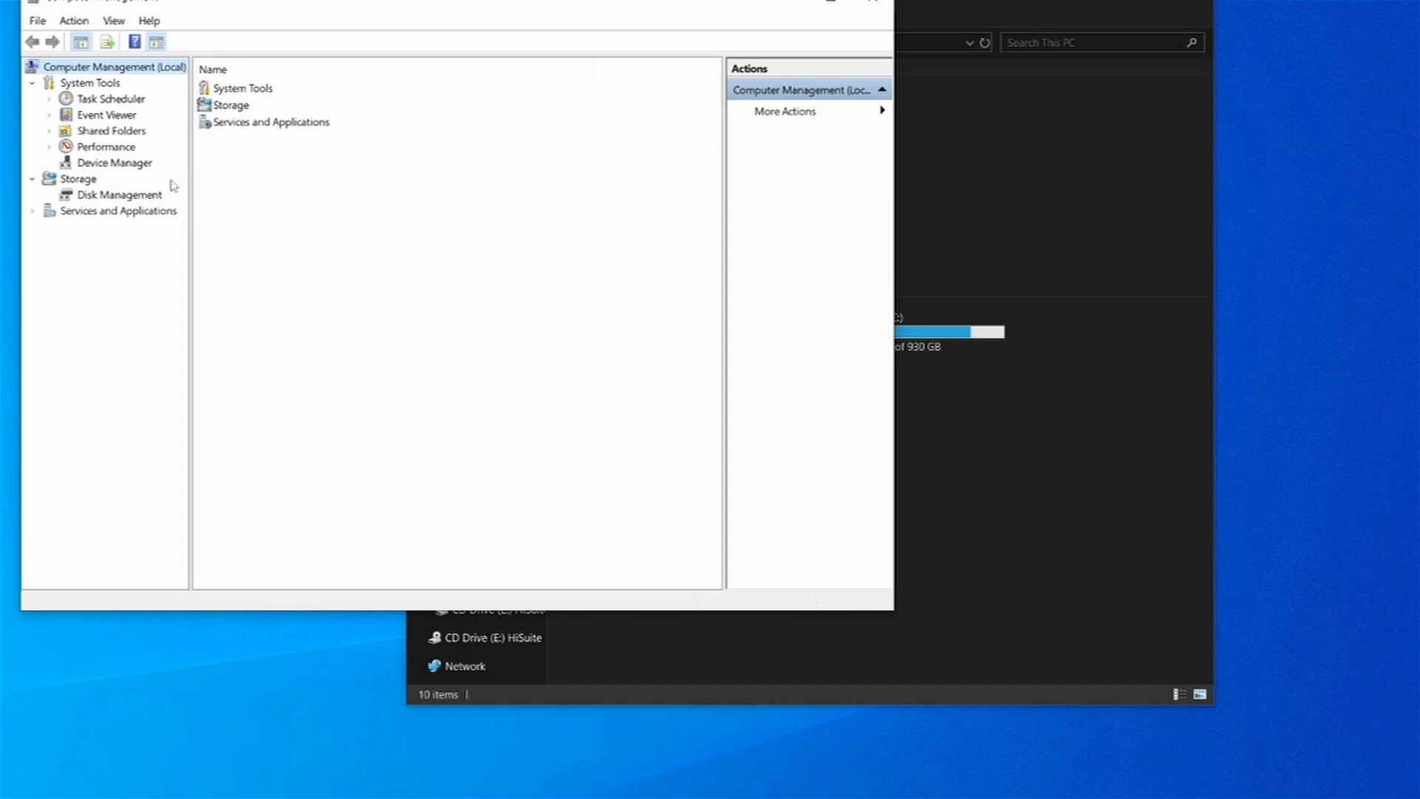
- In Disk Management, assign drive letter D to Disk 1's 930.87 GB data partition
{"action": "left_click", "coordinate": [118, 195]}
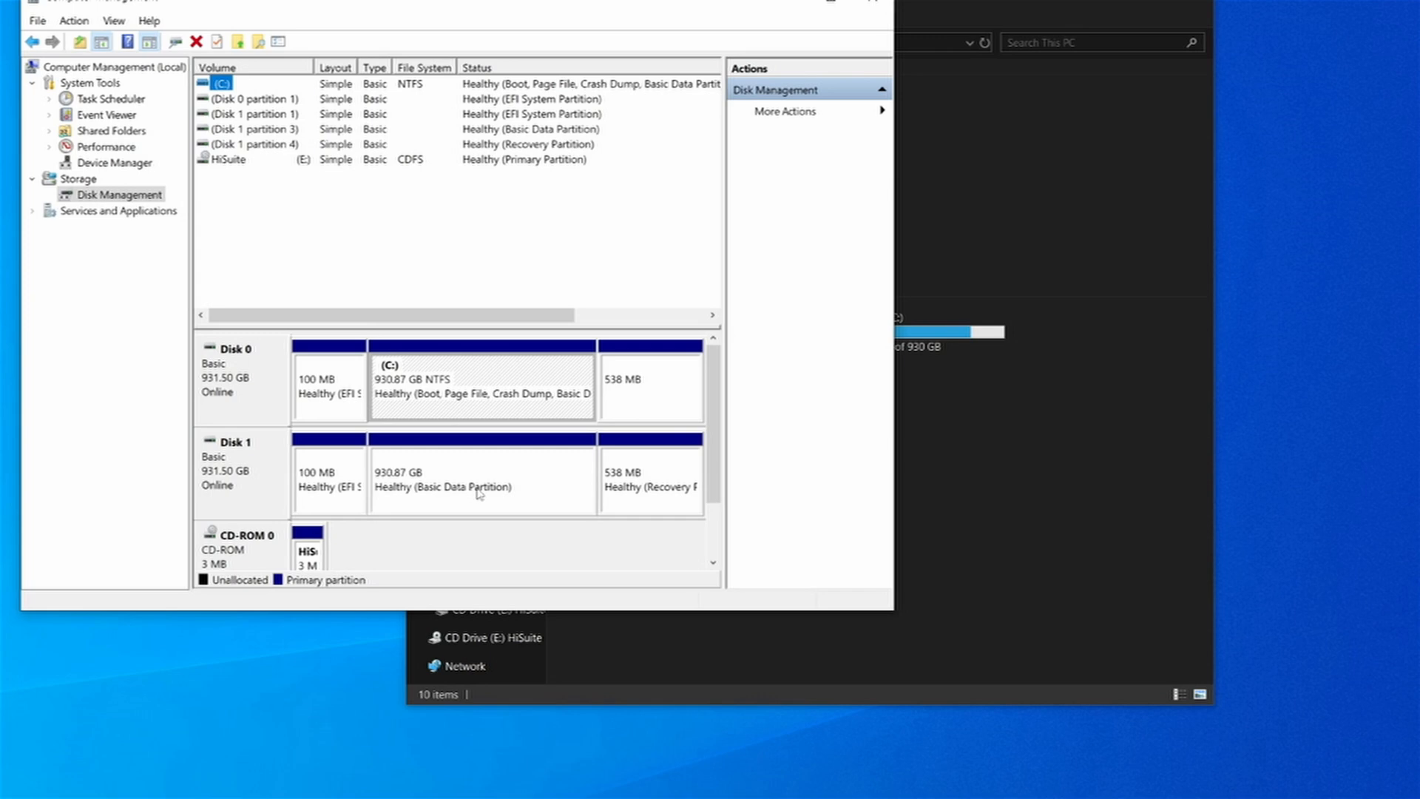
{"action": "mouse_move", "coordinate": [431, 531]}
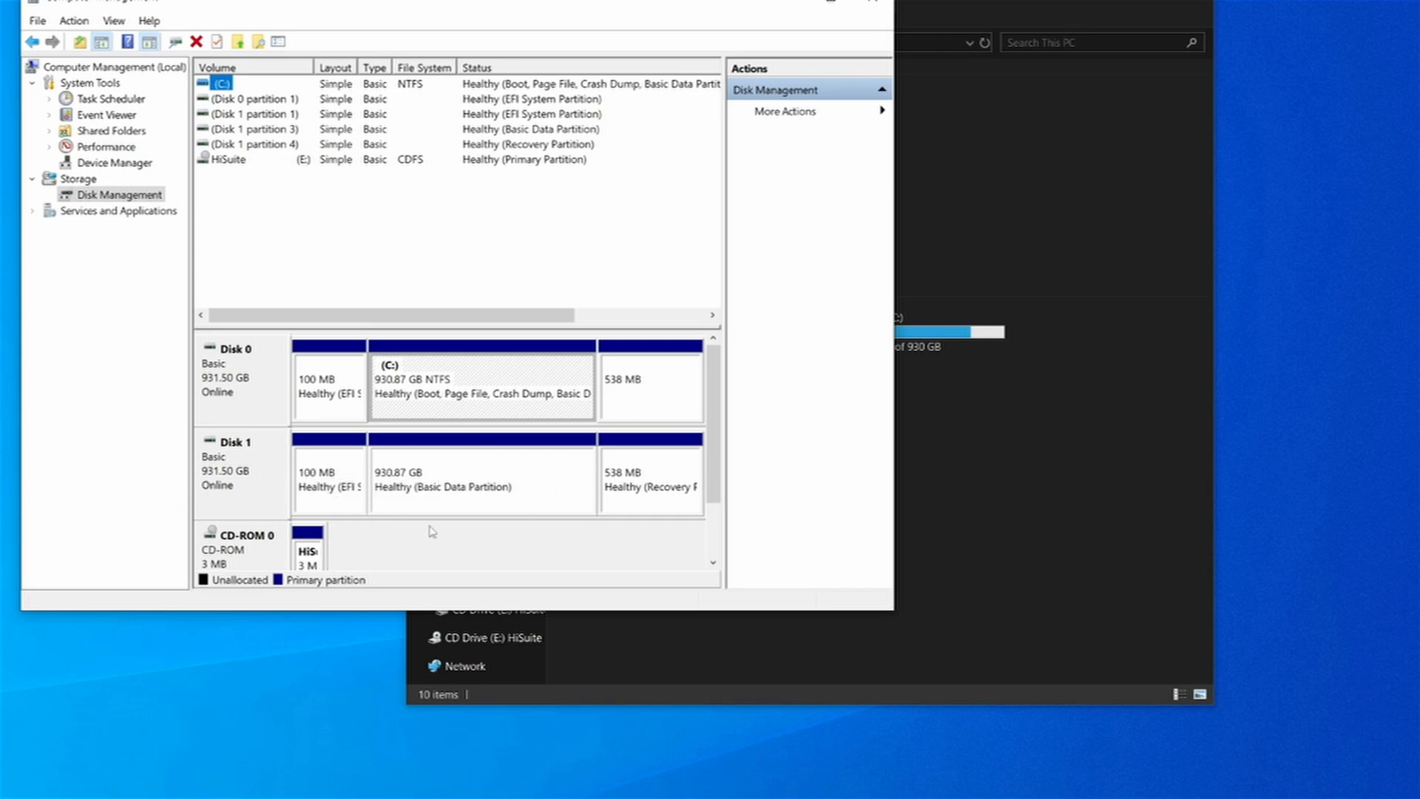
{"action": "right_click", "coordinate": [443, 481]}
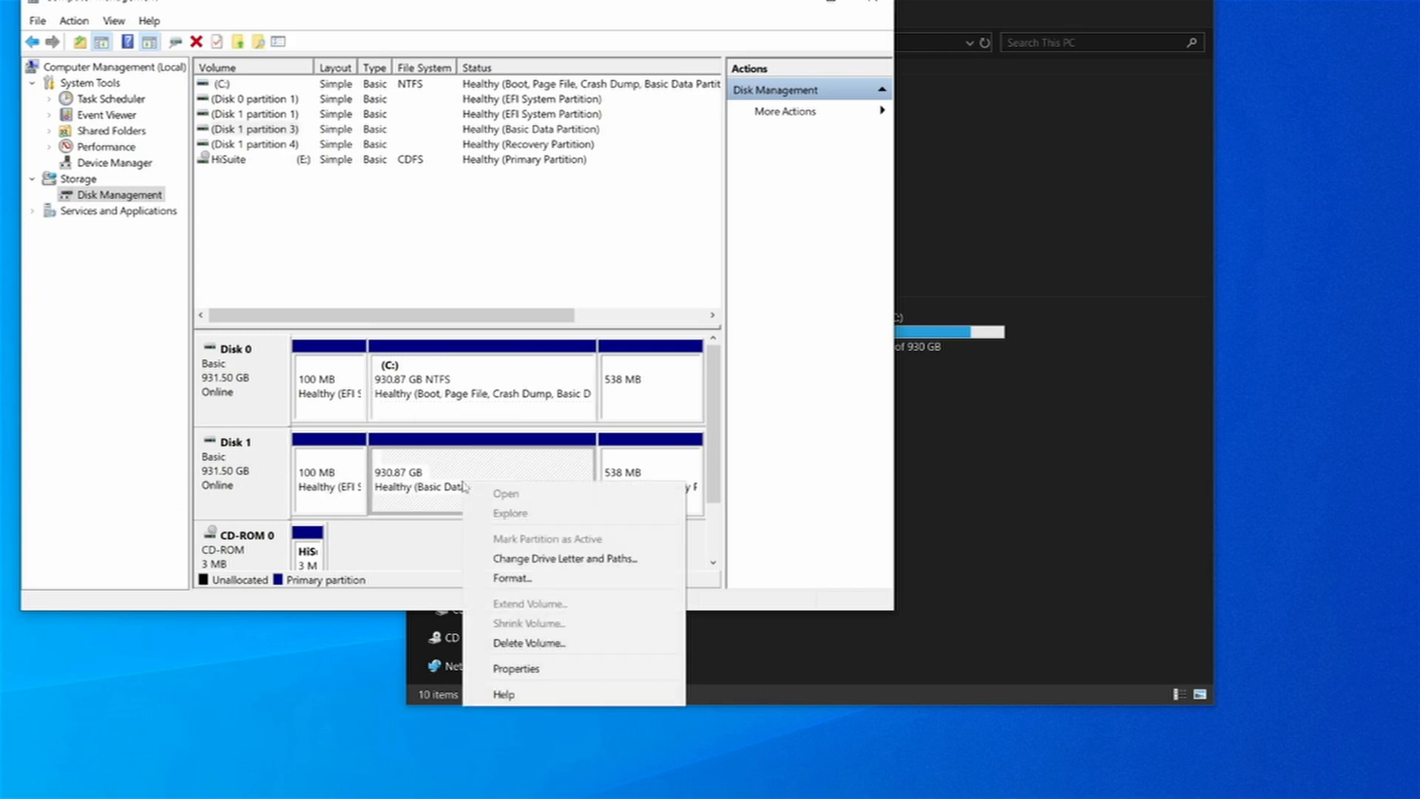
{"action": "mouse_move", "coordinate": [563, 557]}
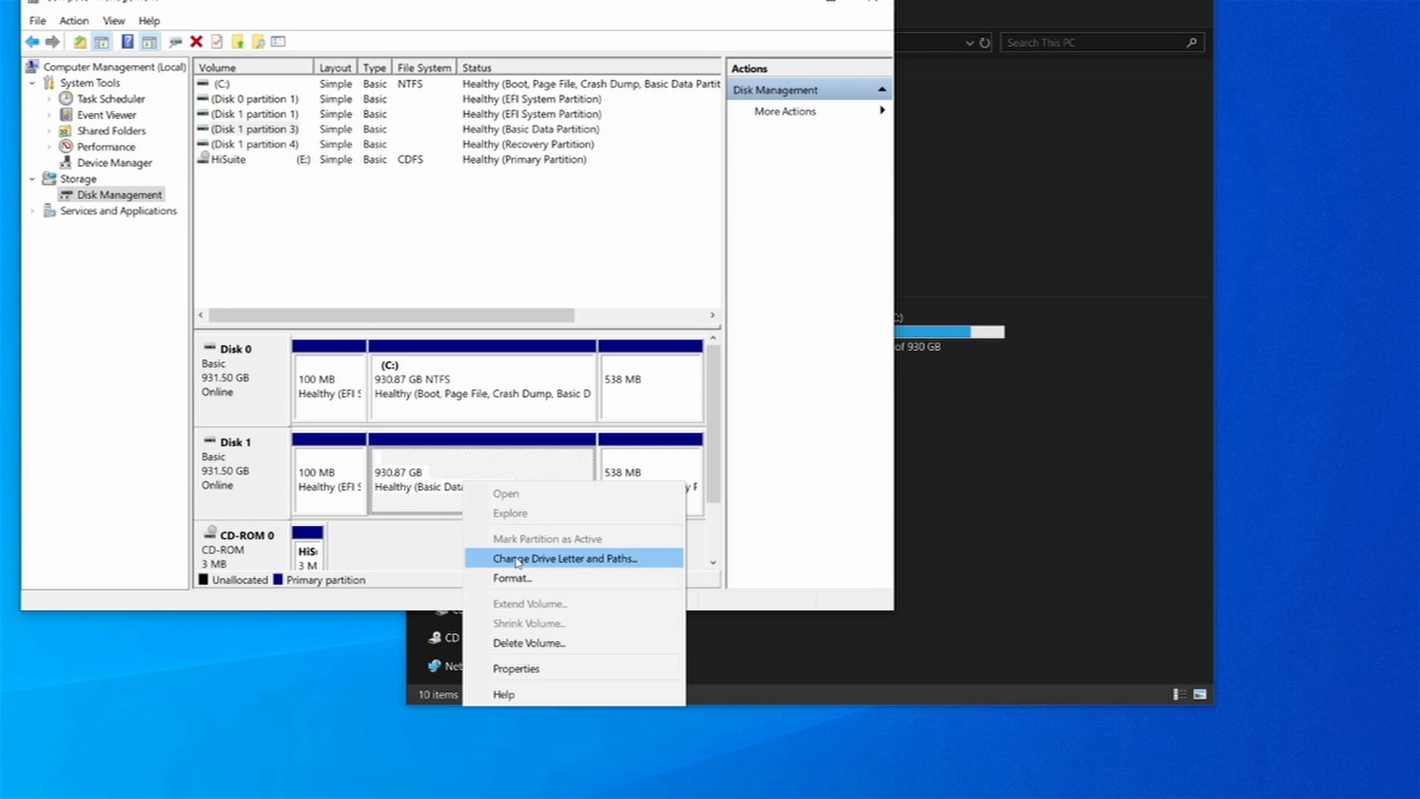
{"action": "left_click", "coordinate": [562, 558]}
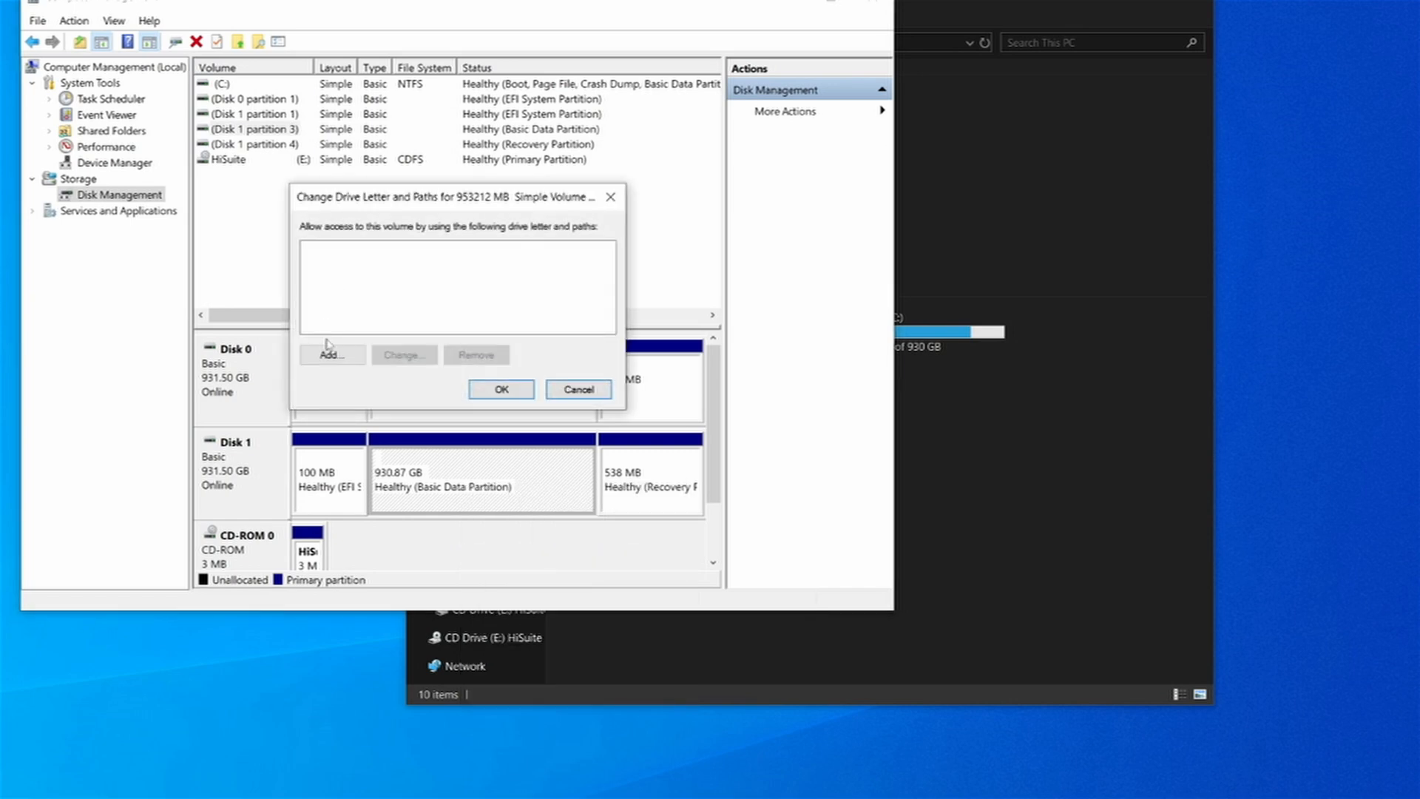
{"action": "left_click", "coordinate": [331, 354]}
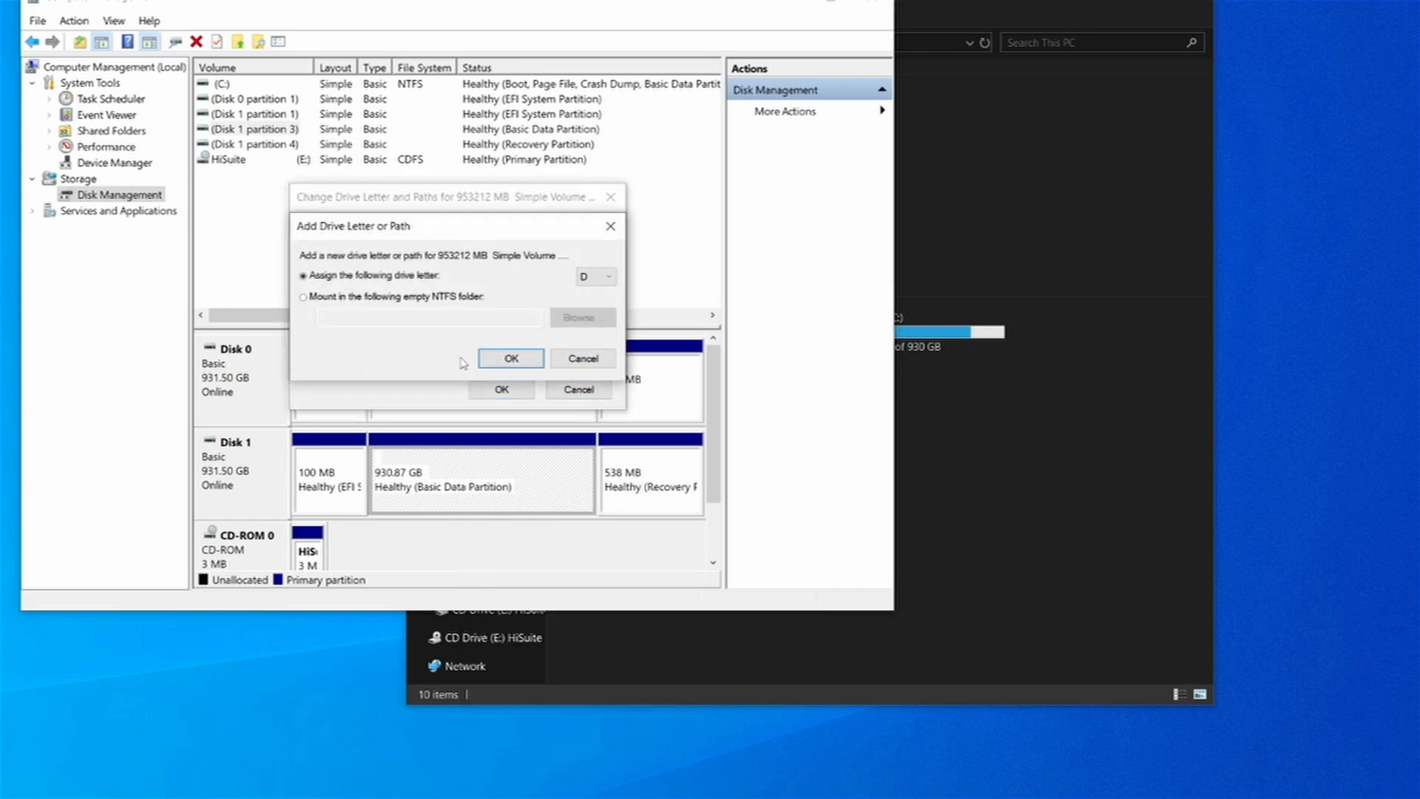
{"action": "left_click", "coordinate": [509, 358]}
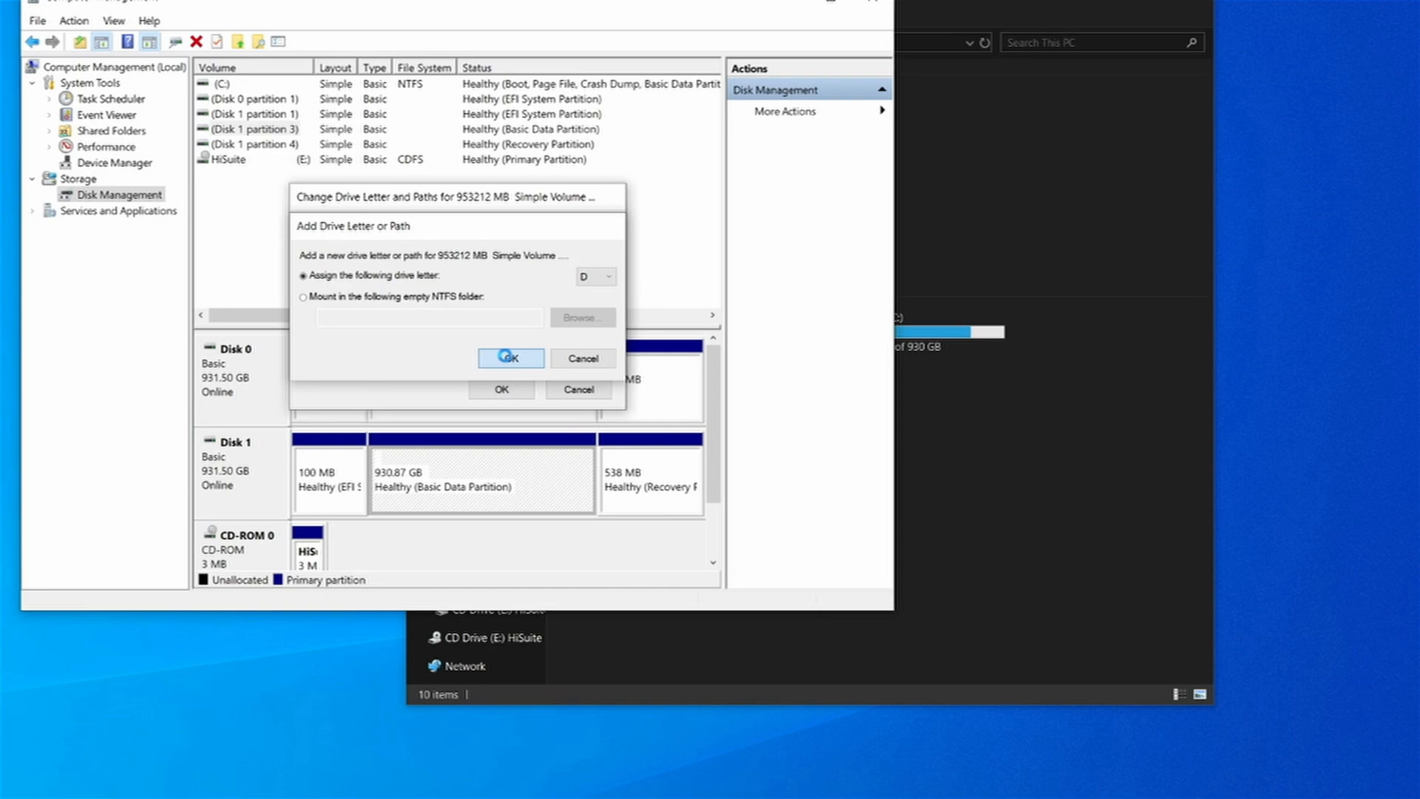
{"action": "left_click", "coordinate": [510, 358]}
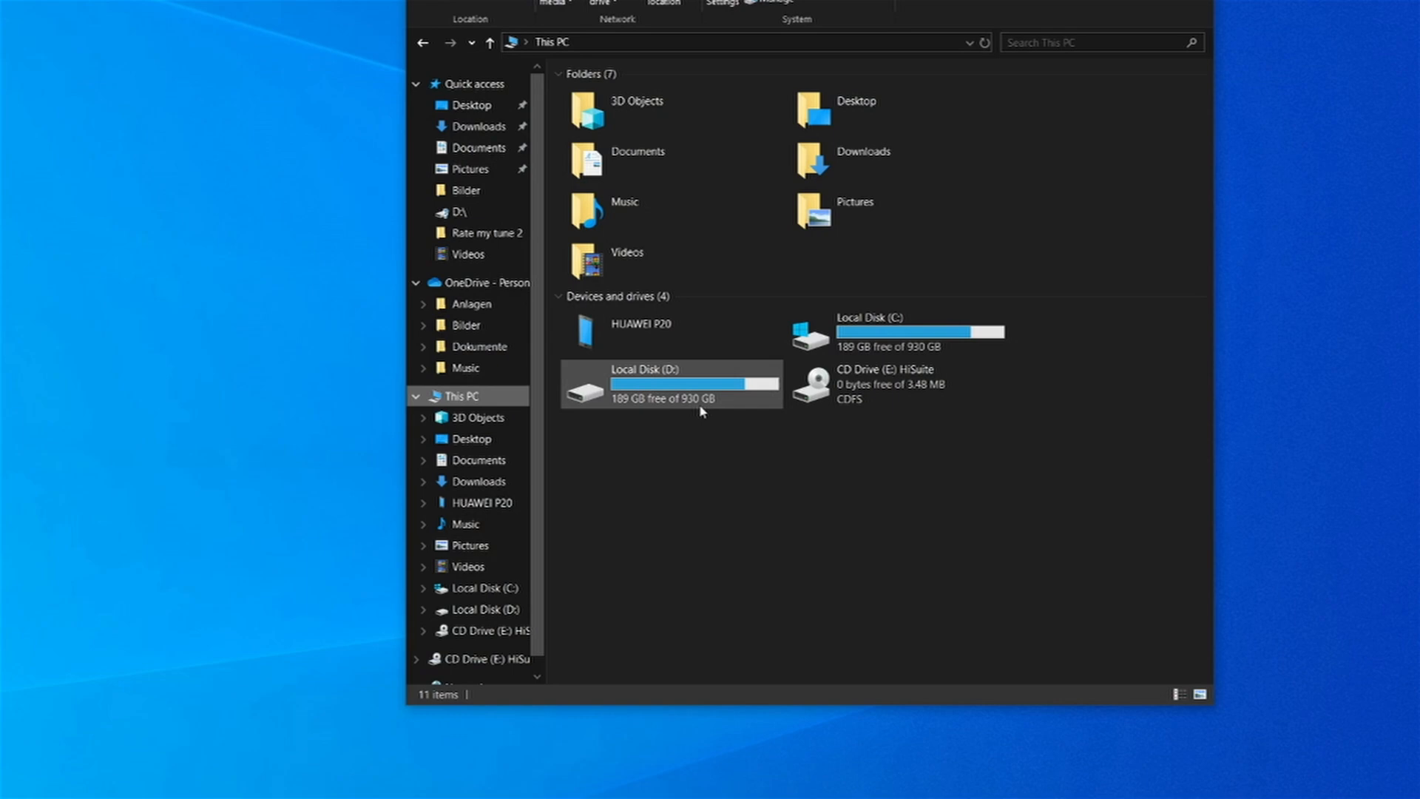
- Search Start for cmd and launch Command Prompt as administrator
{"action": "left_click", "coordinate": [641, 324]}
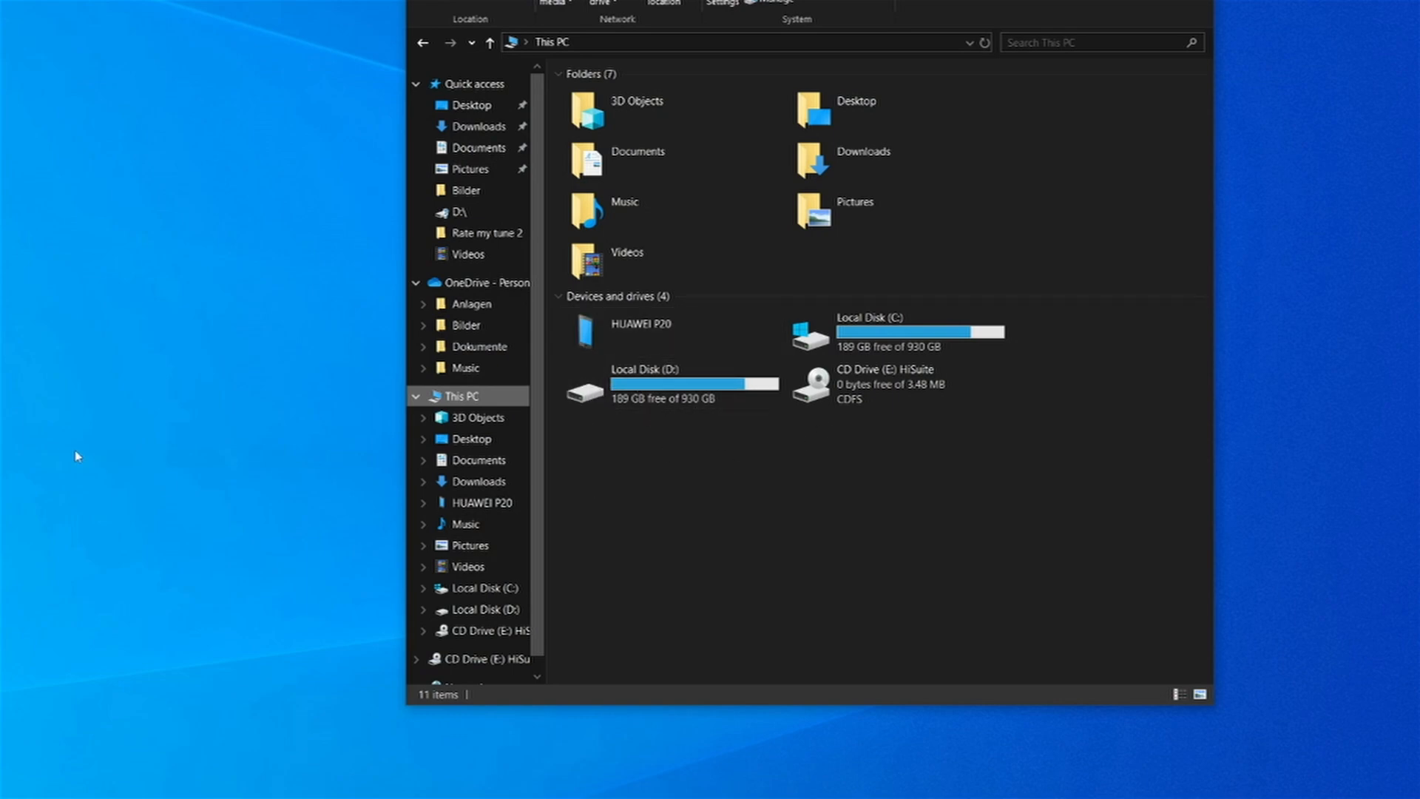
{"action": "type", "text": "cmd"}
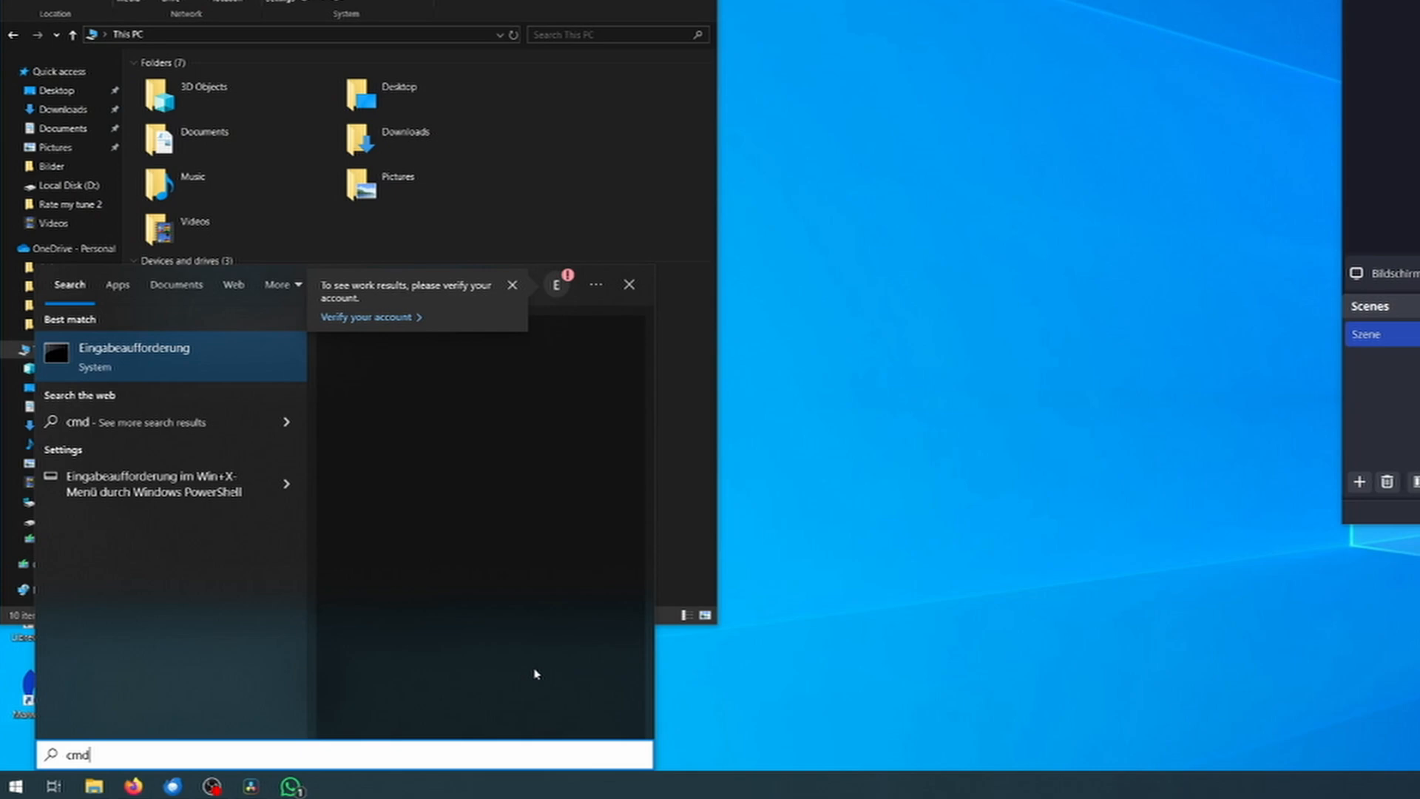
{"action": "left_click", "coordinate": [134, 356]}
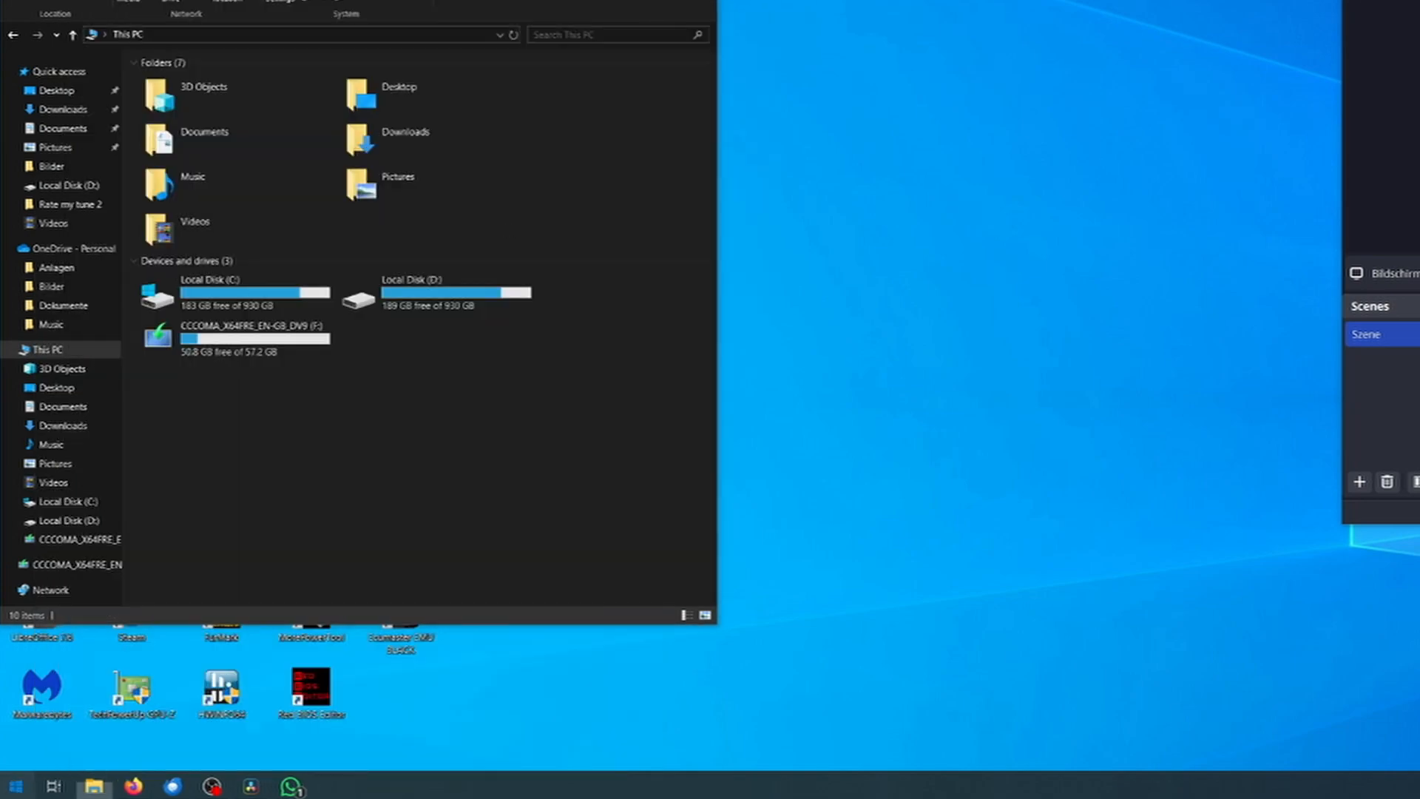
{"action": "type", "text": "cmd"}
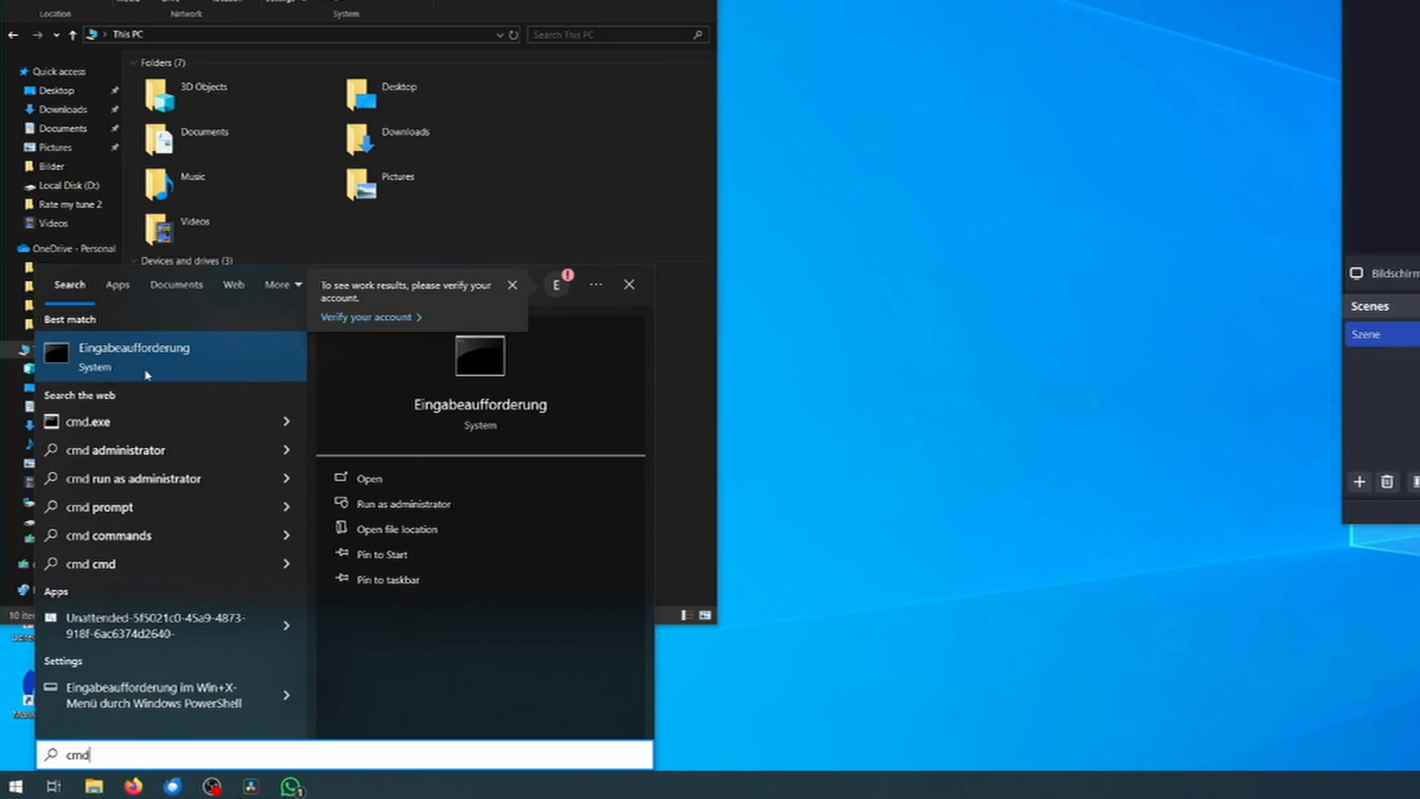
{"action": "left_click", "coordinate": [404, 503]}
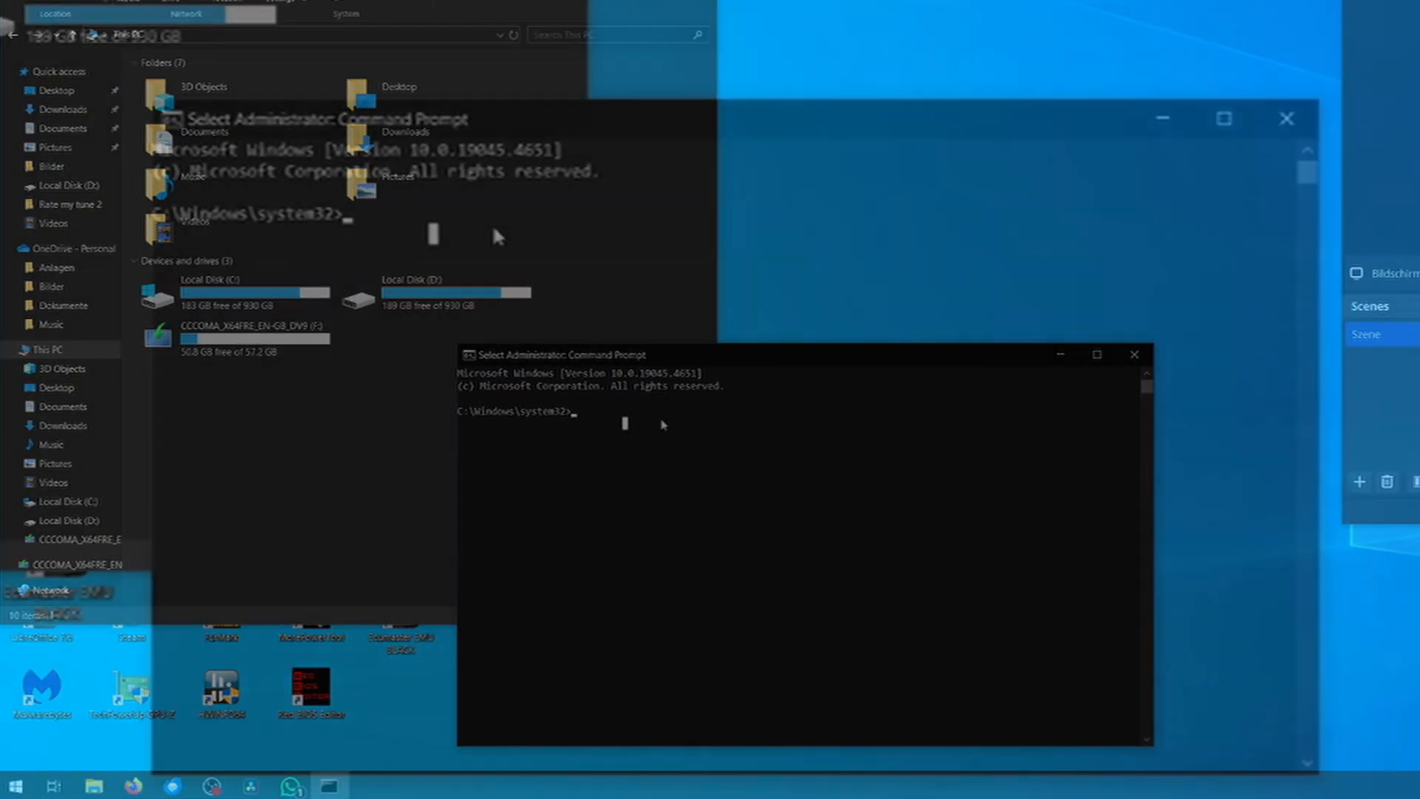
- Run diskpart, select disk 2 (the 57 GB USB drive) and clean it
{"action": "type", "text": "diskpart"}
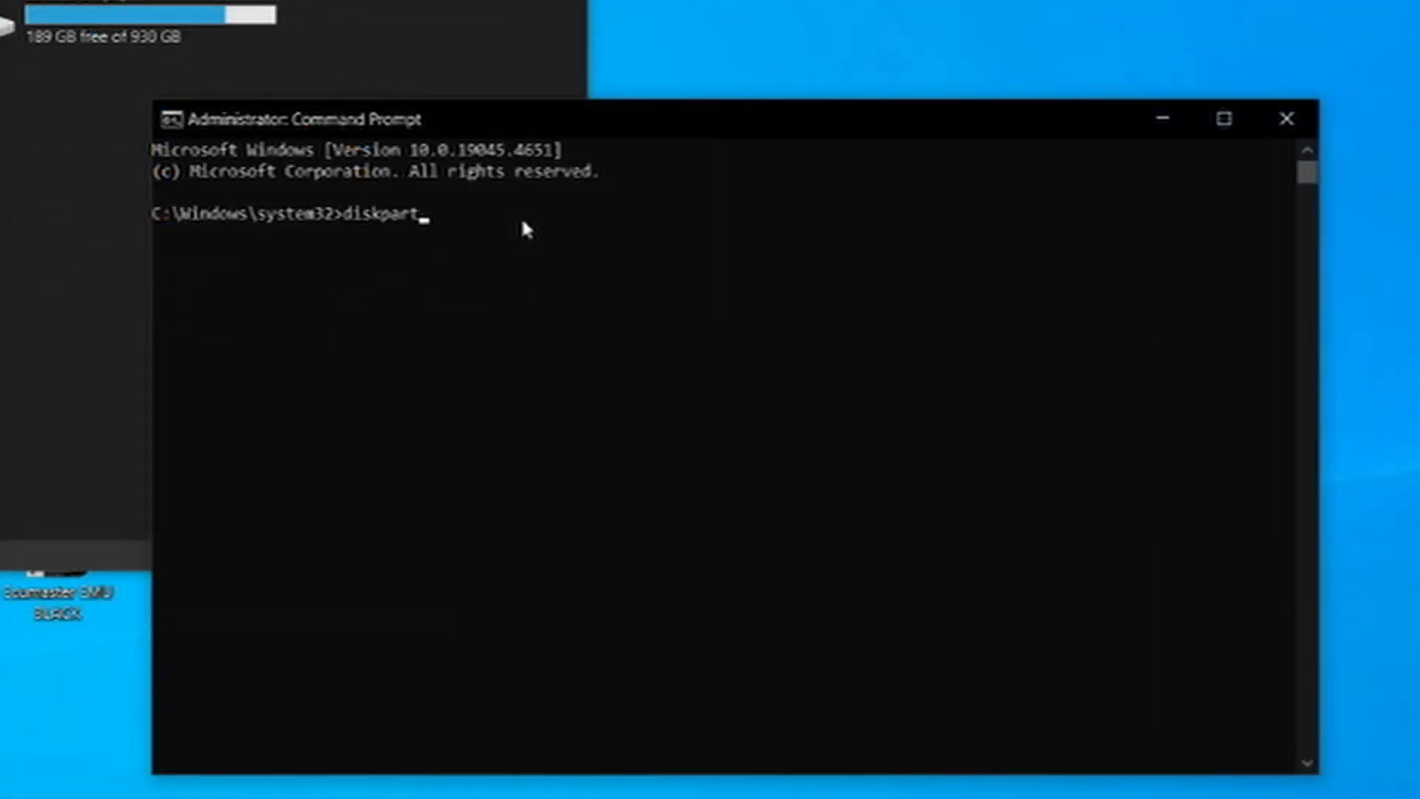
{"action": "key", "text": "Return"}
{"action": "type", "text": "list disk"}
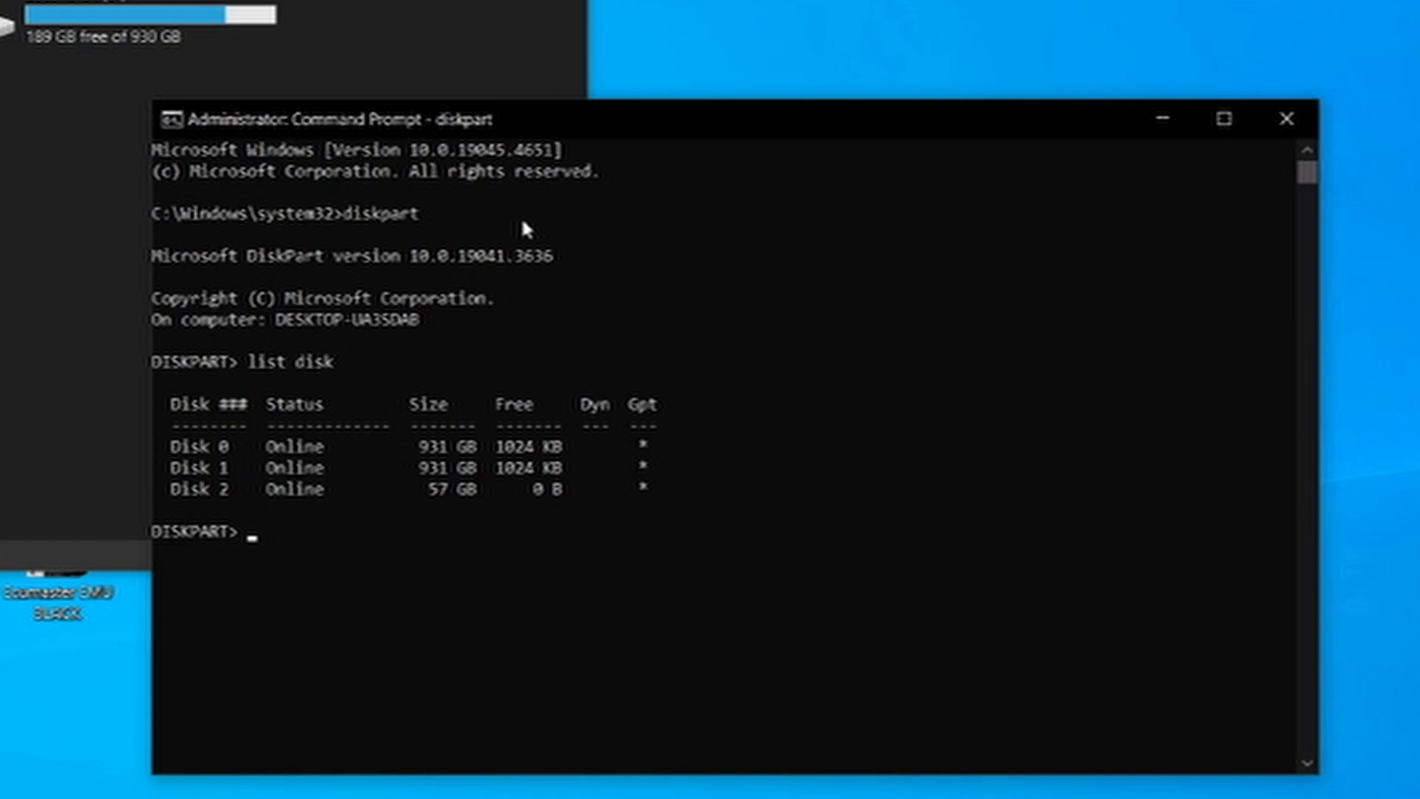
{"action": "type", "text": "se"}
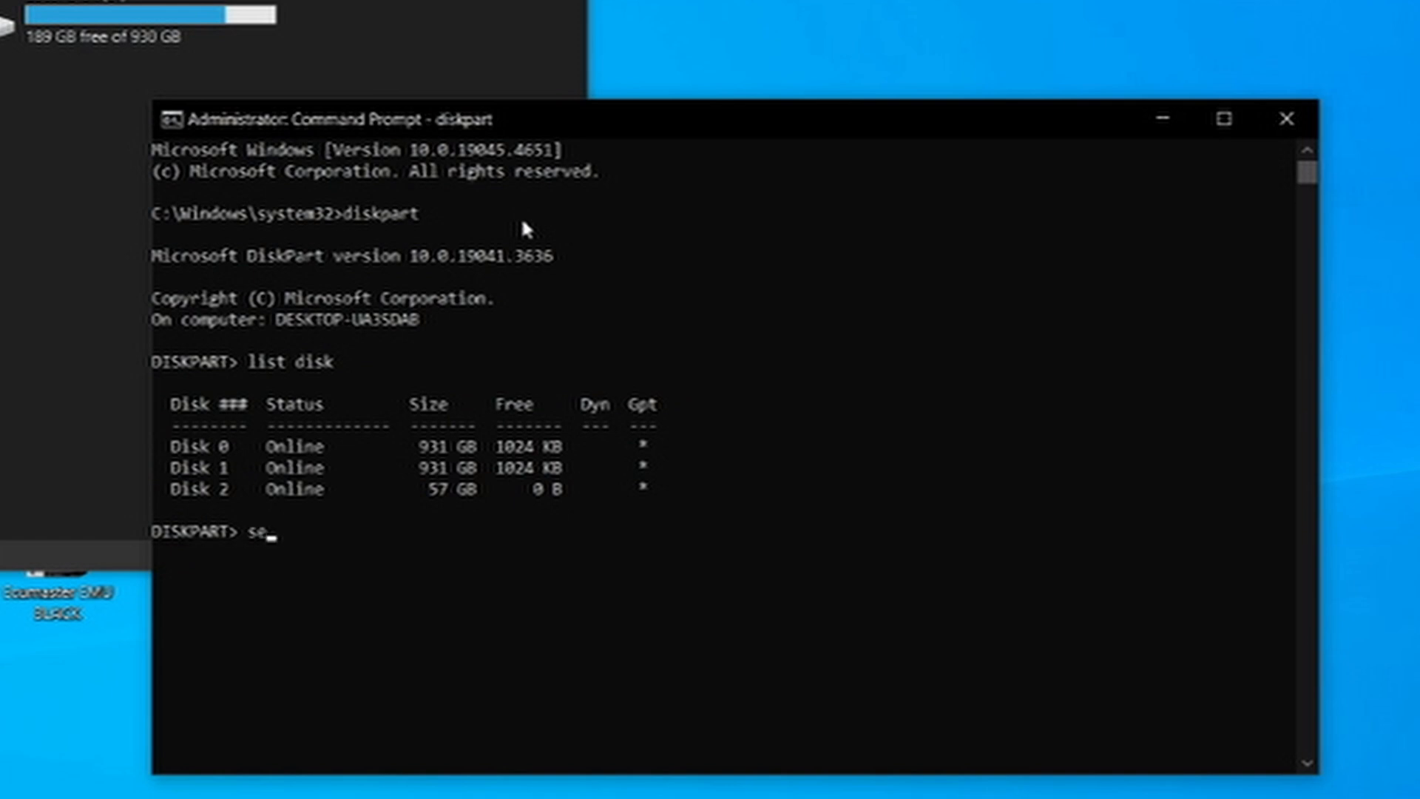
{"action": "type", "text": "l"}
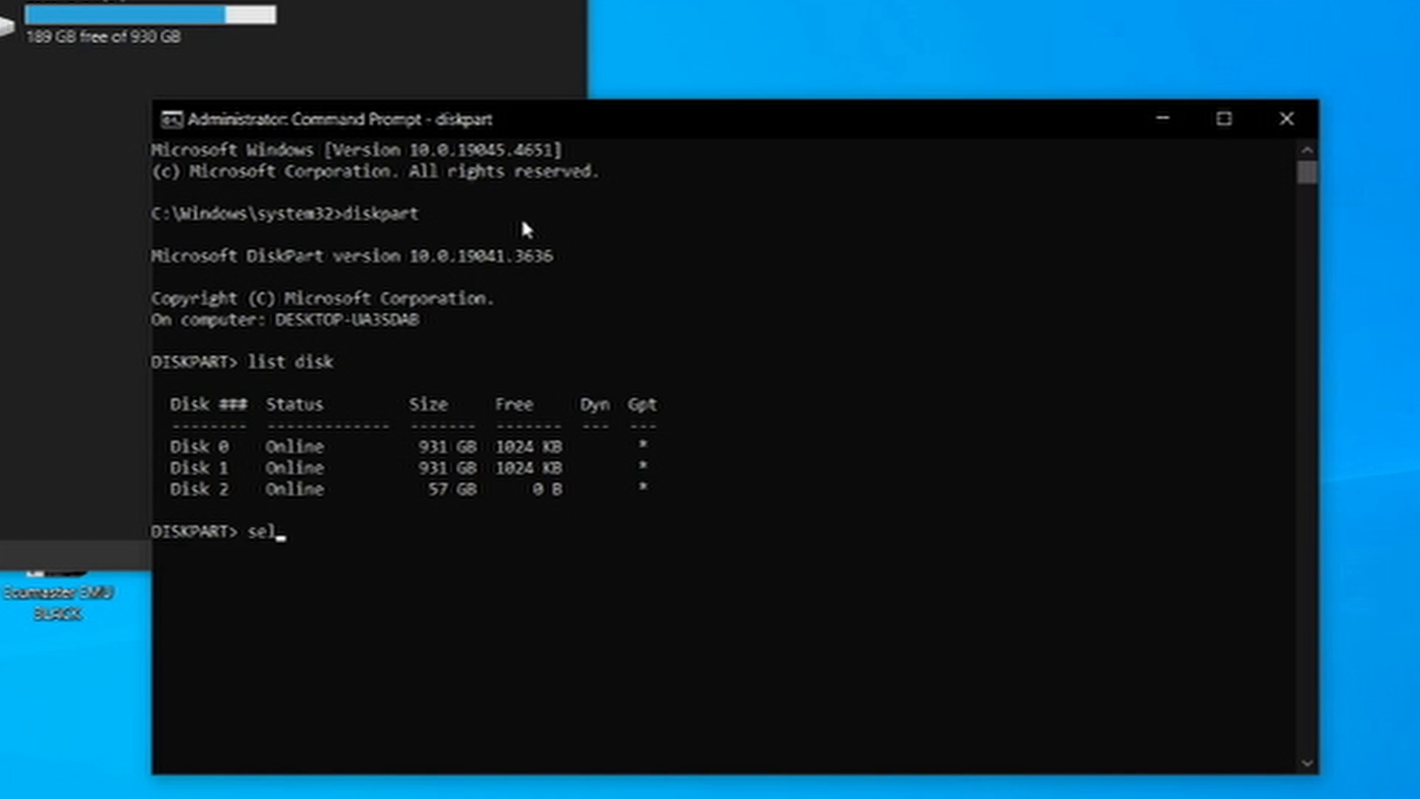
{"action": "type", "text": "lect di"}
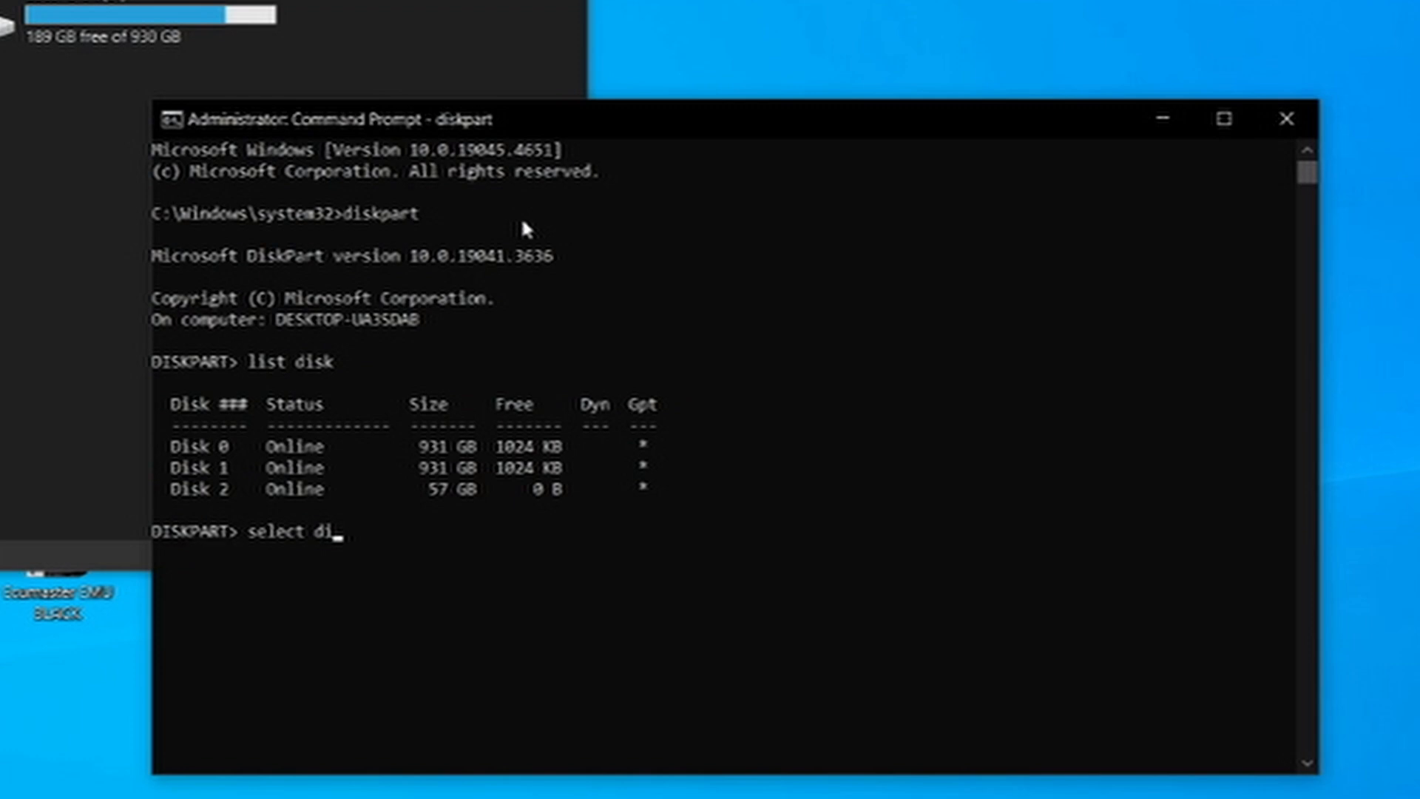
{"action": "type", "text": "sk 2"}
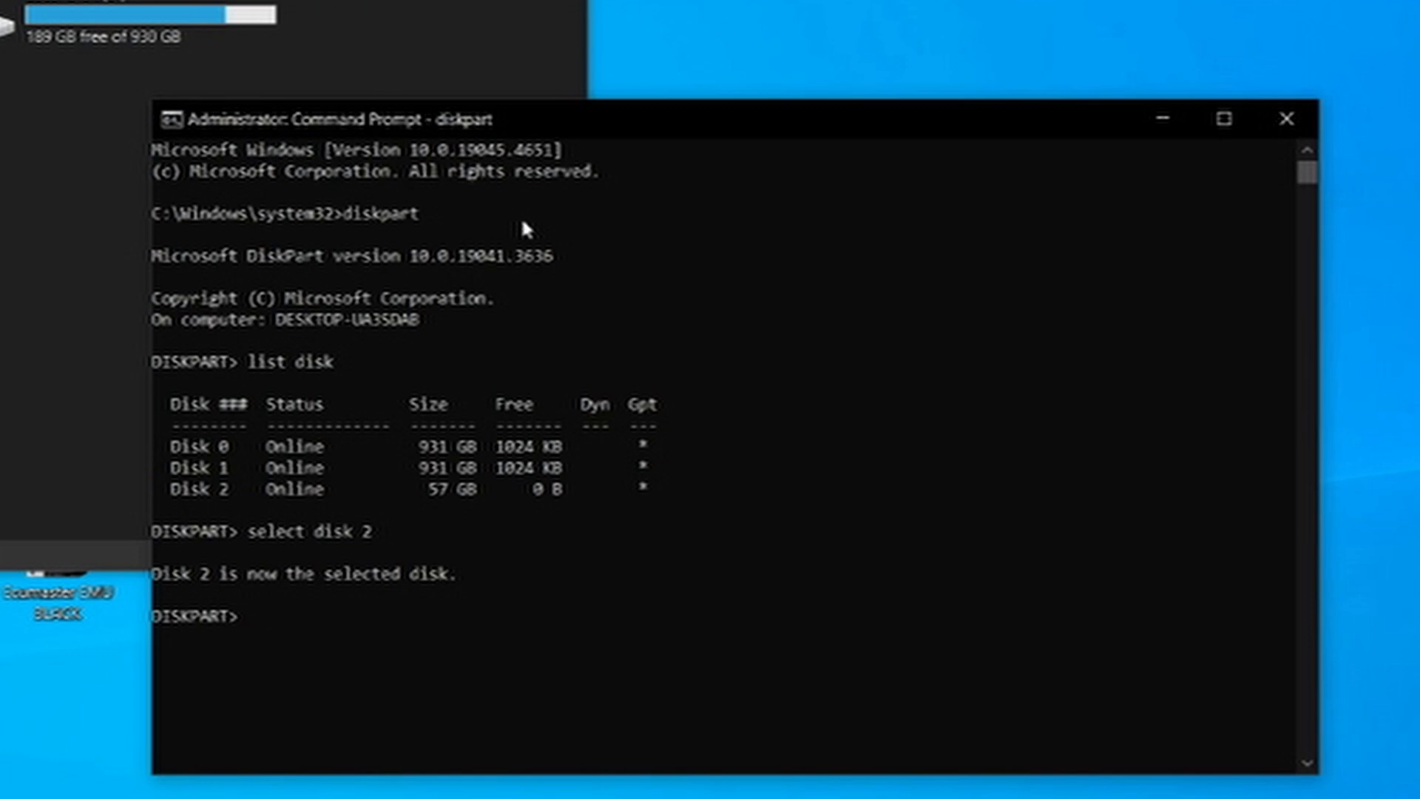
{"action": "type", "text": "clean"}
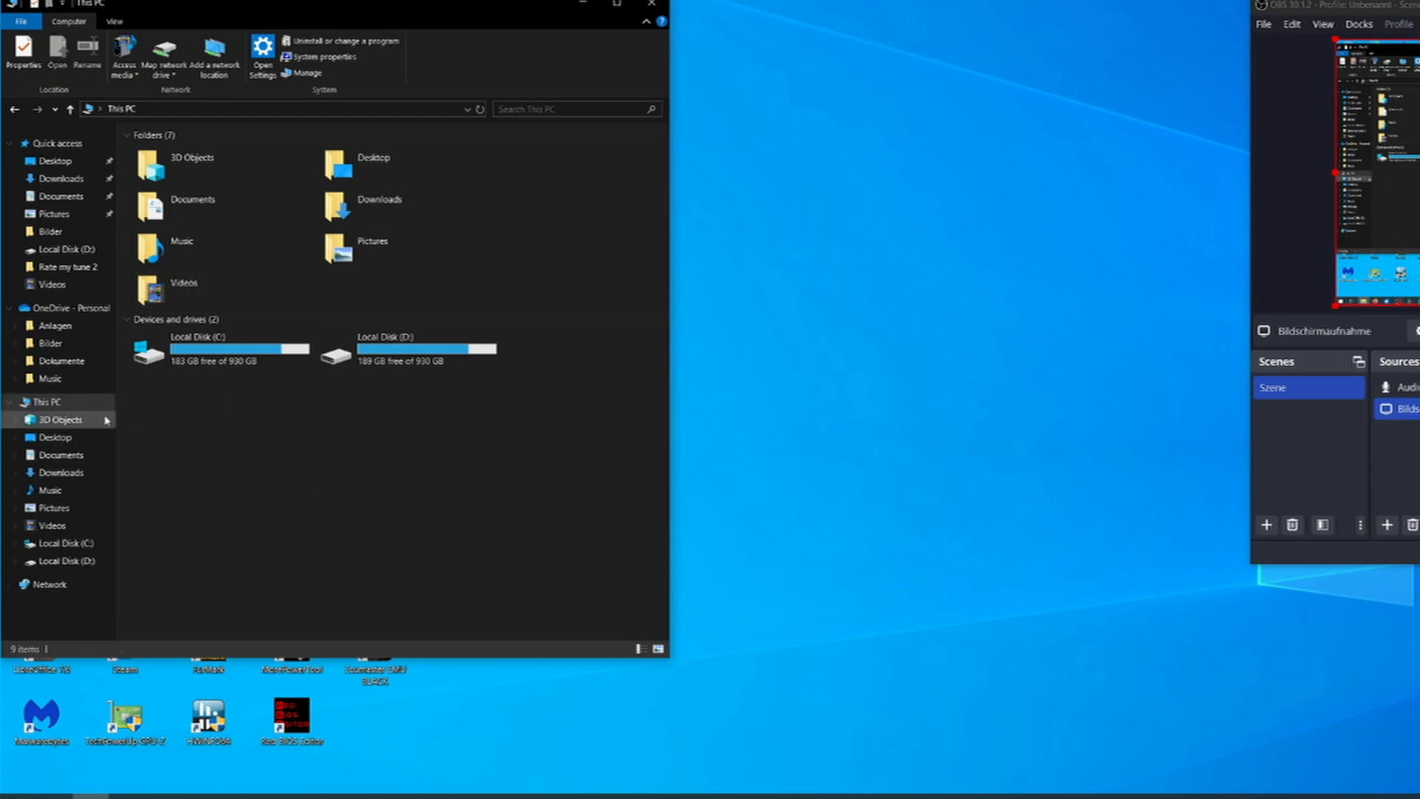
- Reach Disk Management via Manage on This PC and bring up options for Disk 2's unallocated space
{"action": "right_click", "coordinate": [45, 401]}
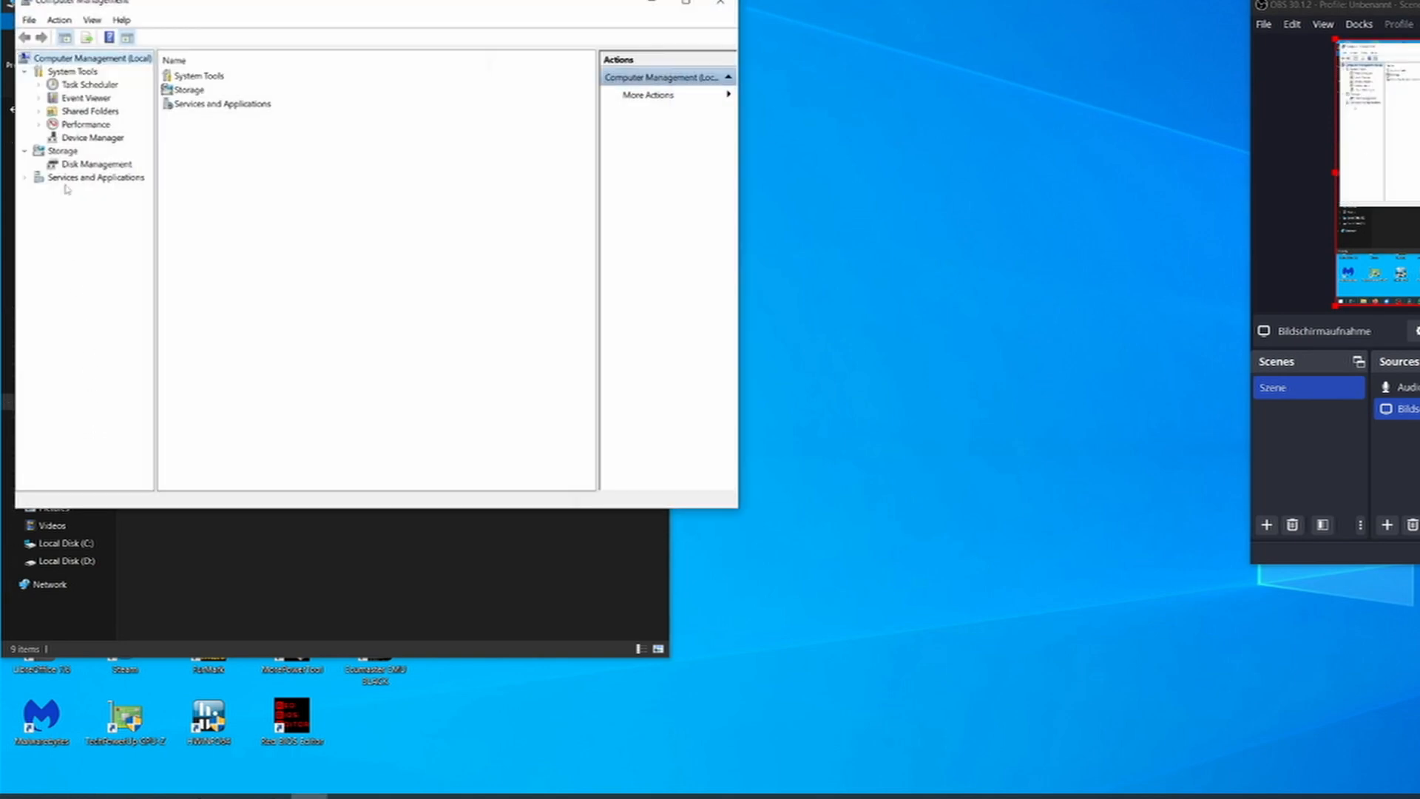
{"action": "left_click", "coordinate": [95, 164]}
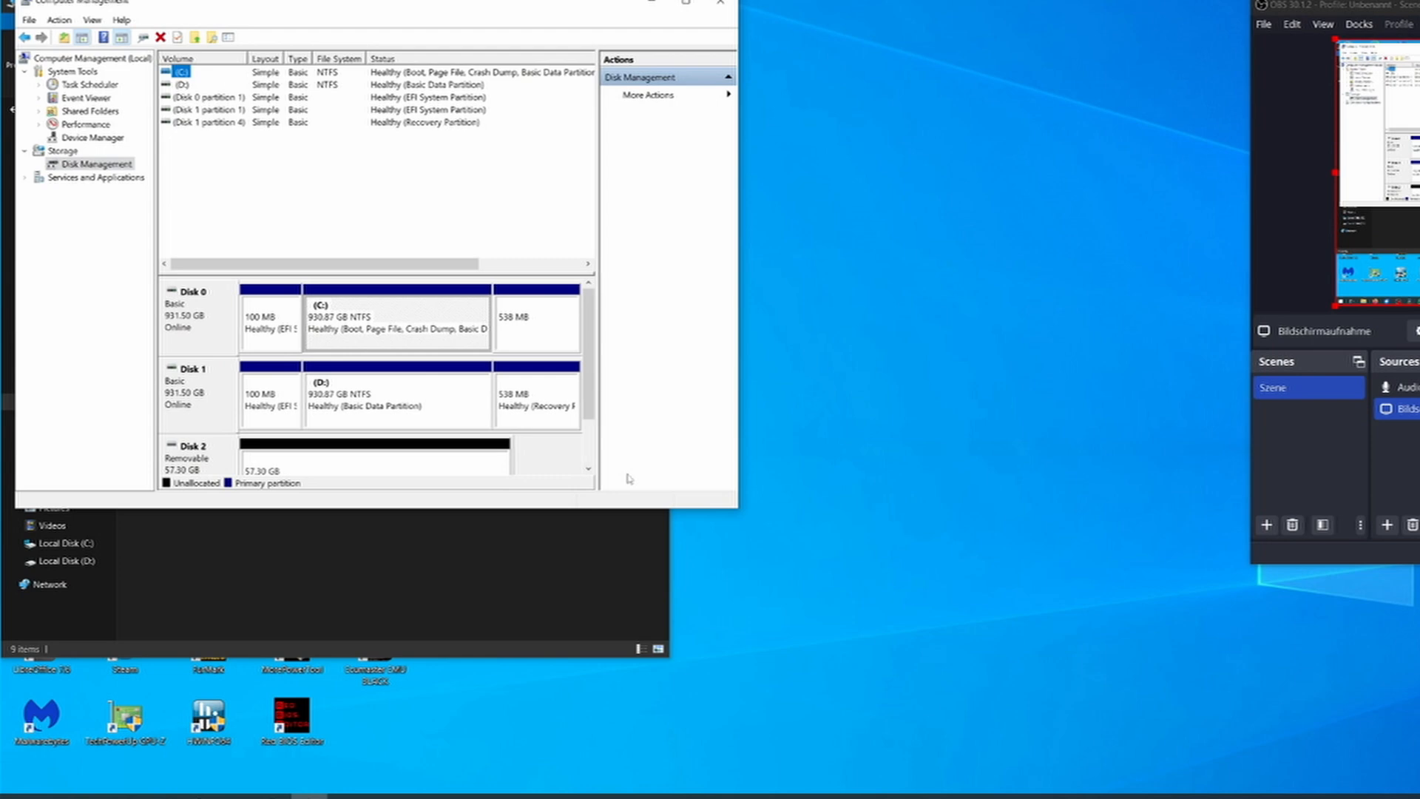
{"action": "scroll", "scroll_direction": "down", "scroll_amount": 3}
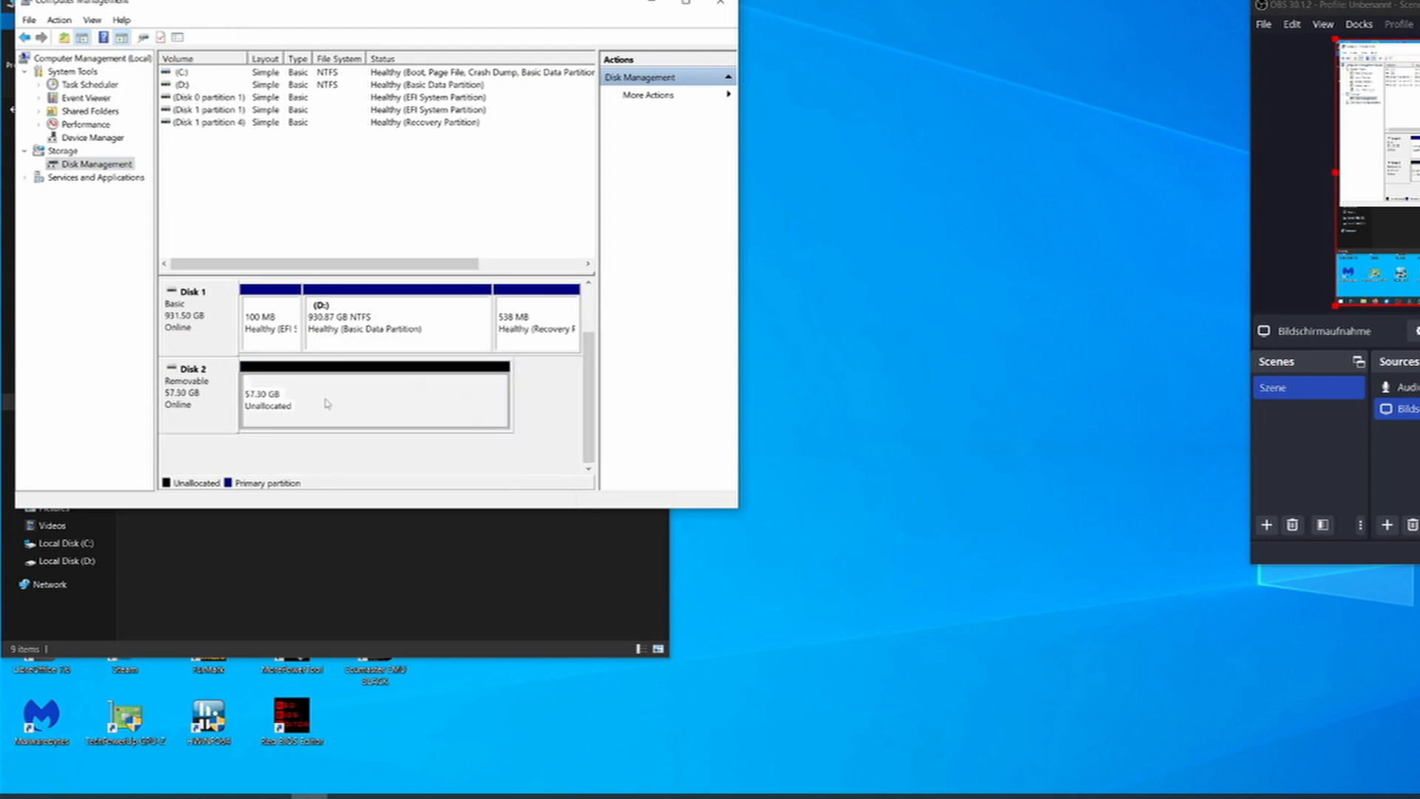
{"action": "right_click", "coordinate": [363, 399]}
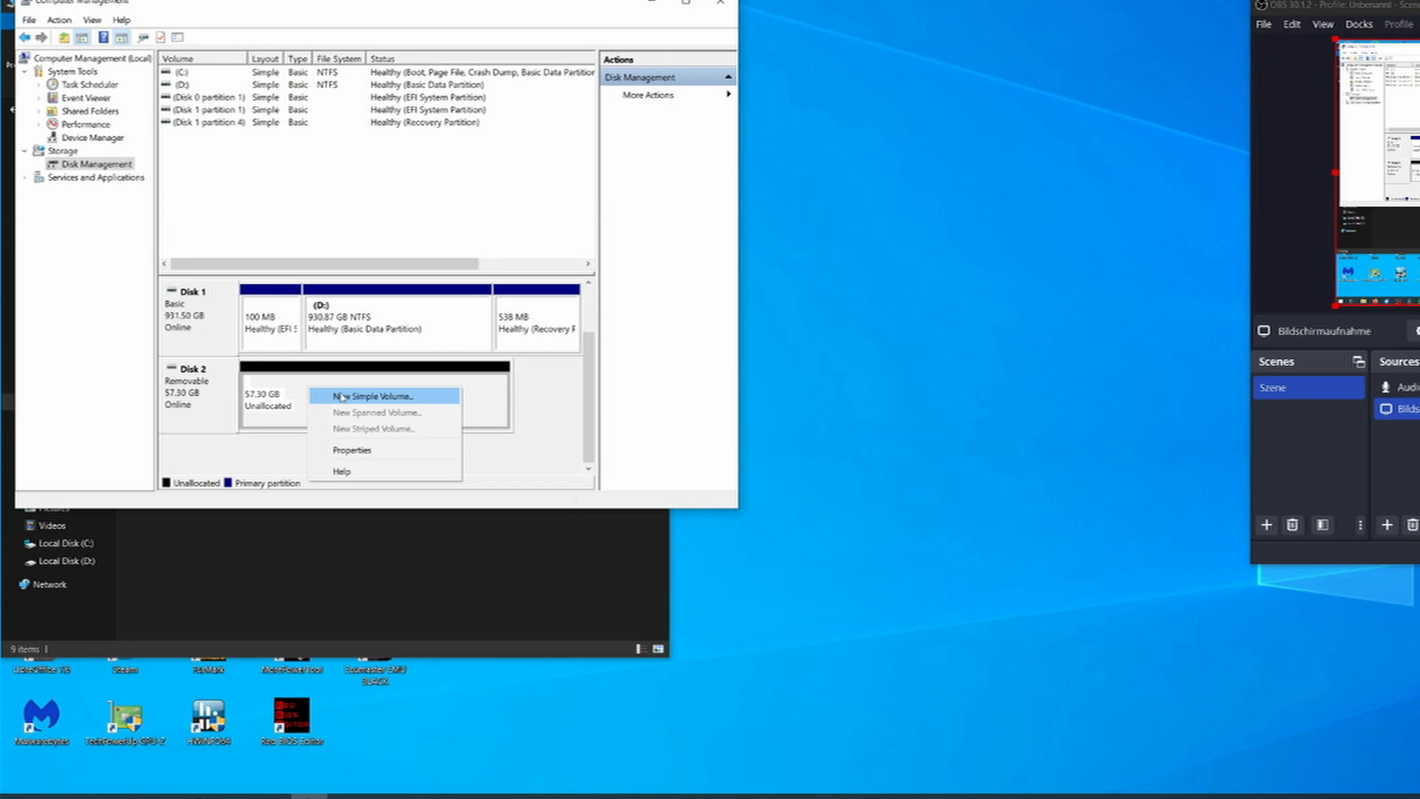
- Create a new NTFS simple volume on 57.30 GB Disk 2 with drive letter E
{"action": "left_click", "coordinate": [372, 396]}
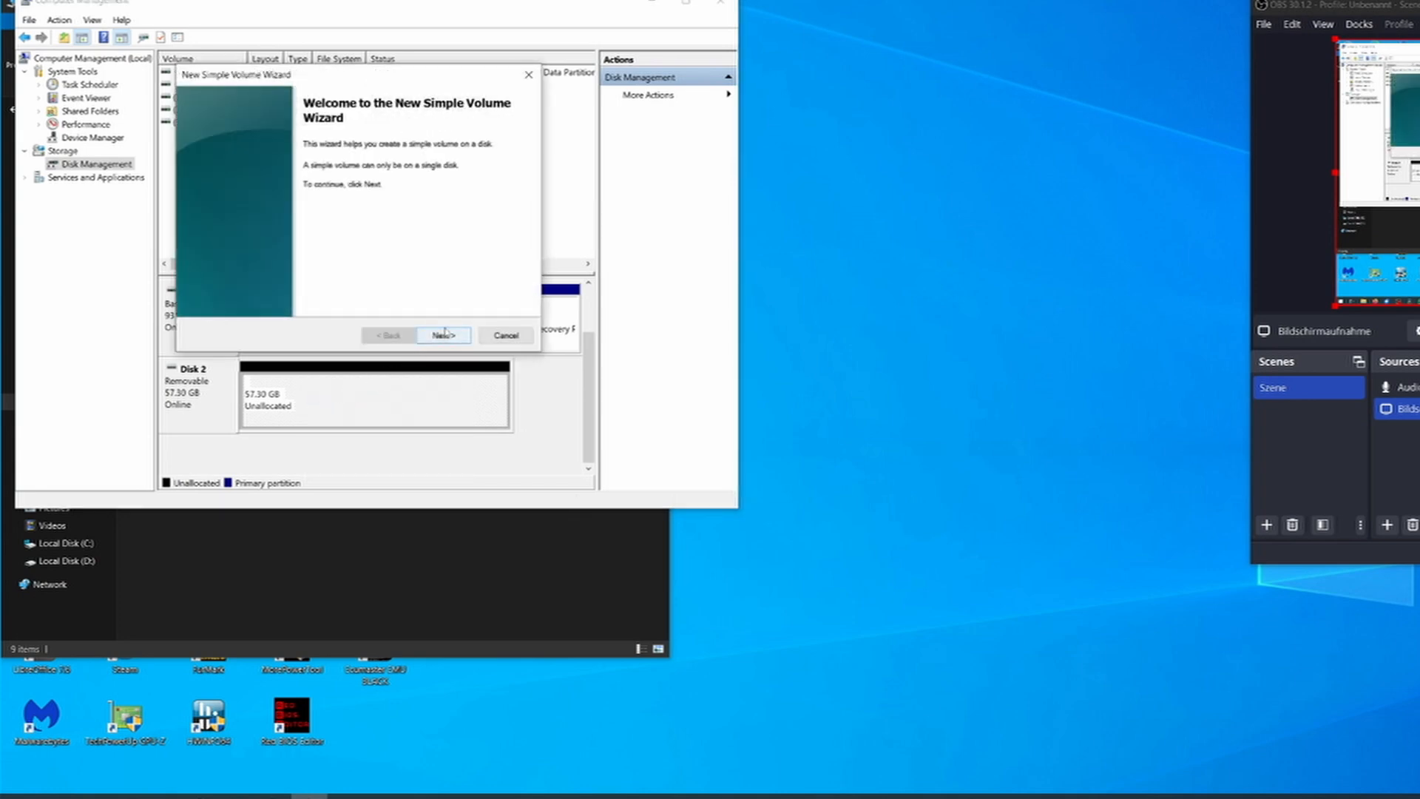
{"action": "left_click", "coordinate": [442, 335]}
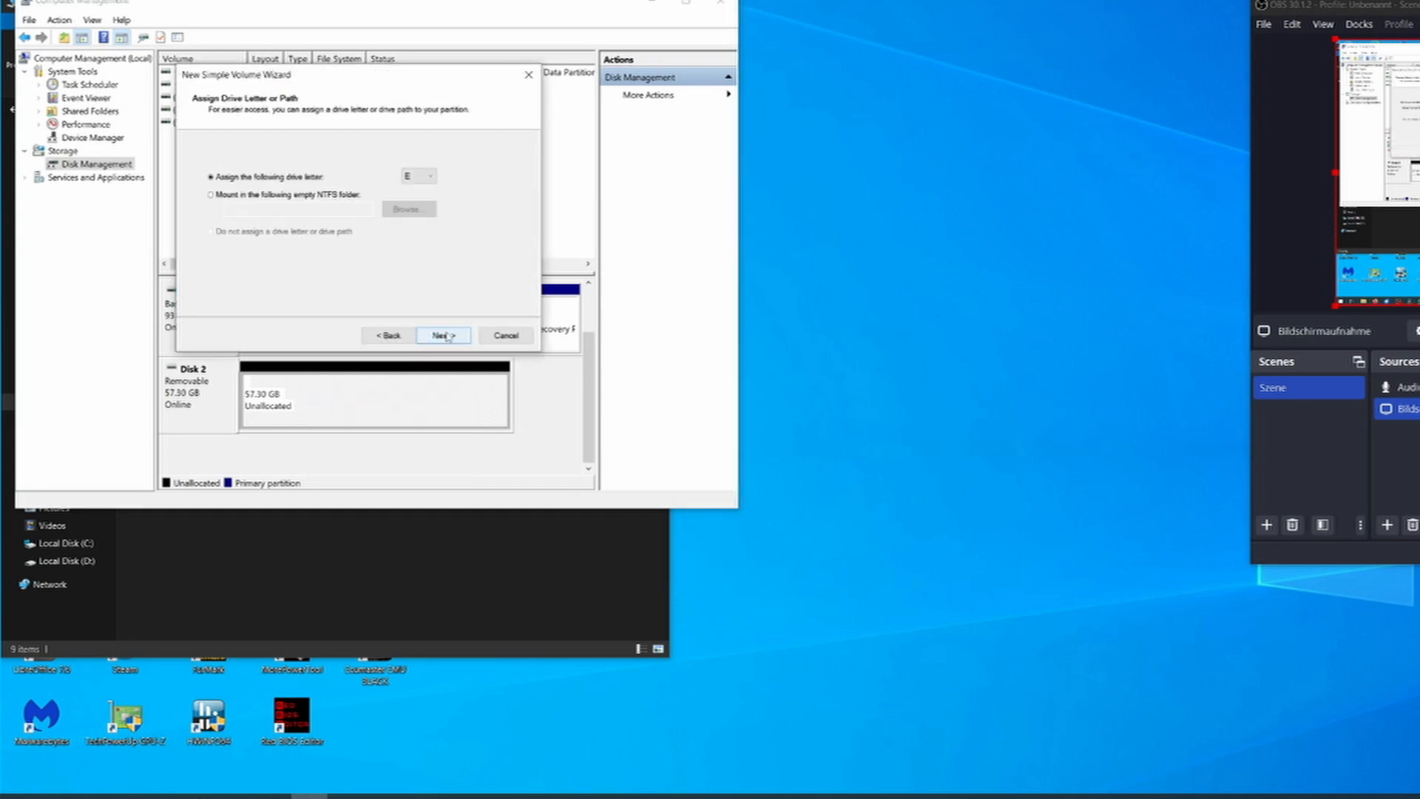
{"action": "left_click", "coordinate": [441, 335]}
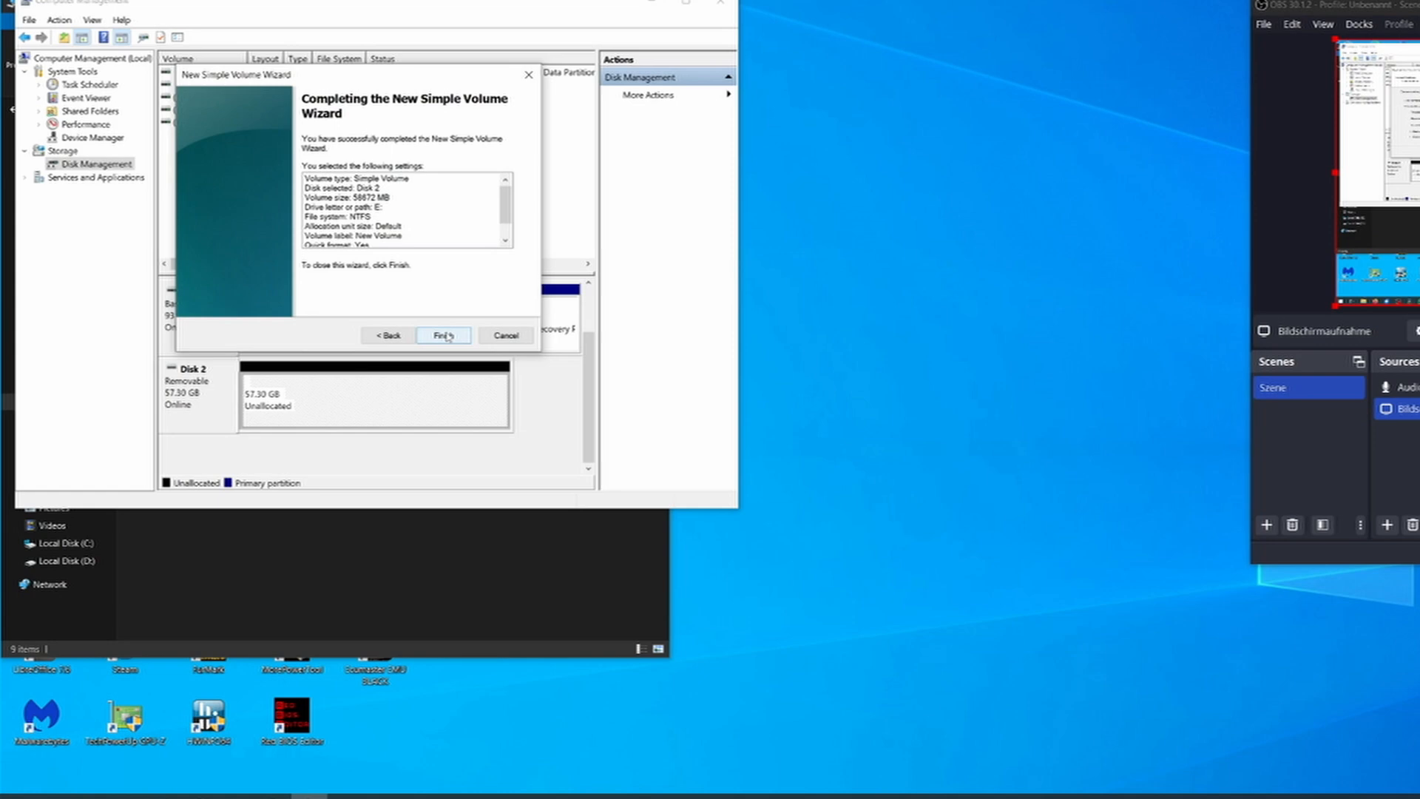
{"action": "left_click", "coordinate": [443, 335]}
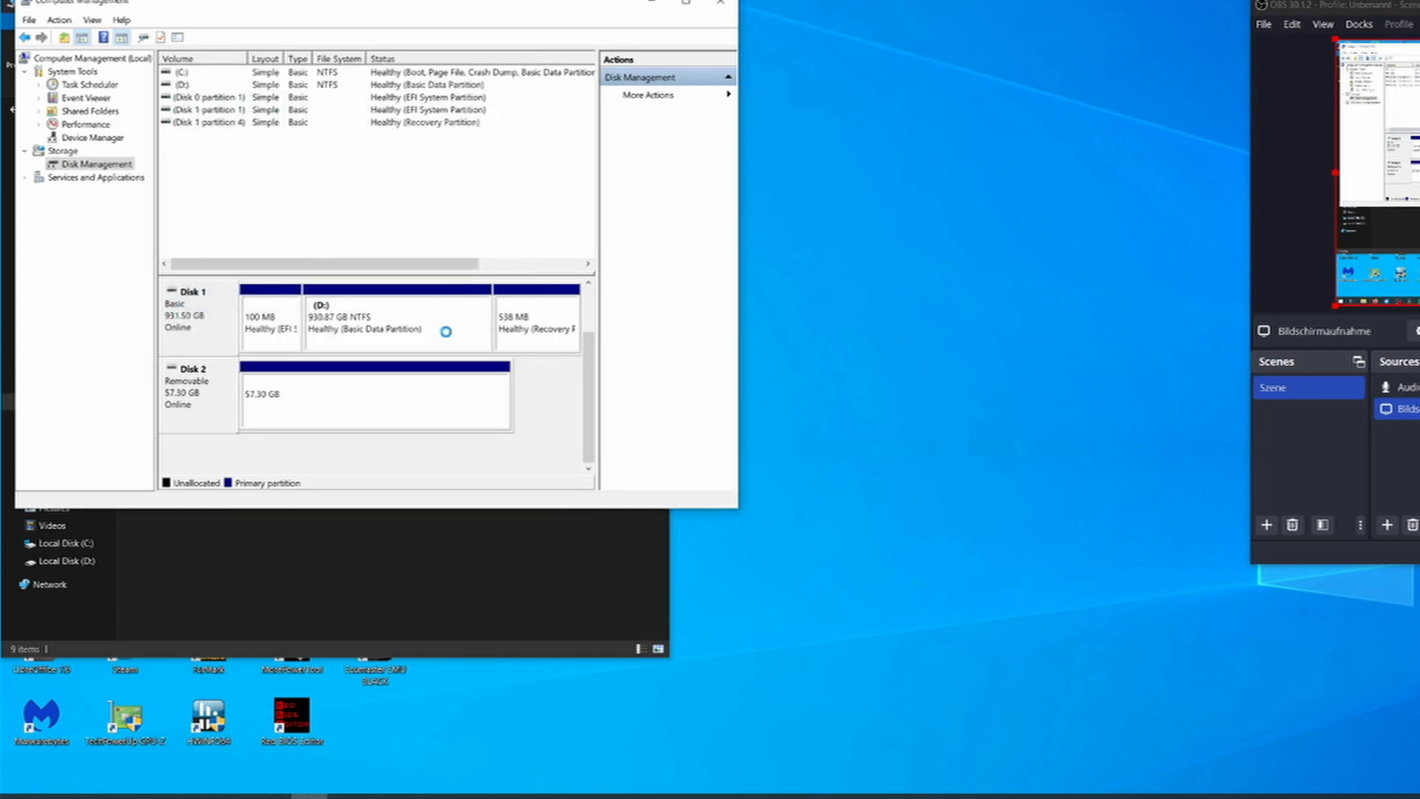